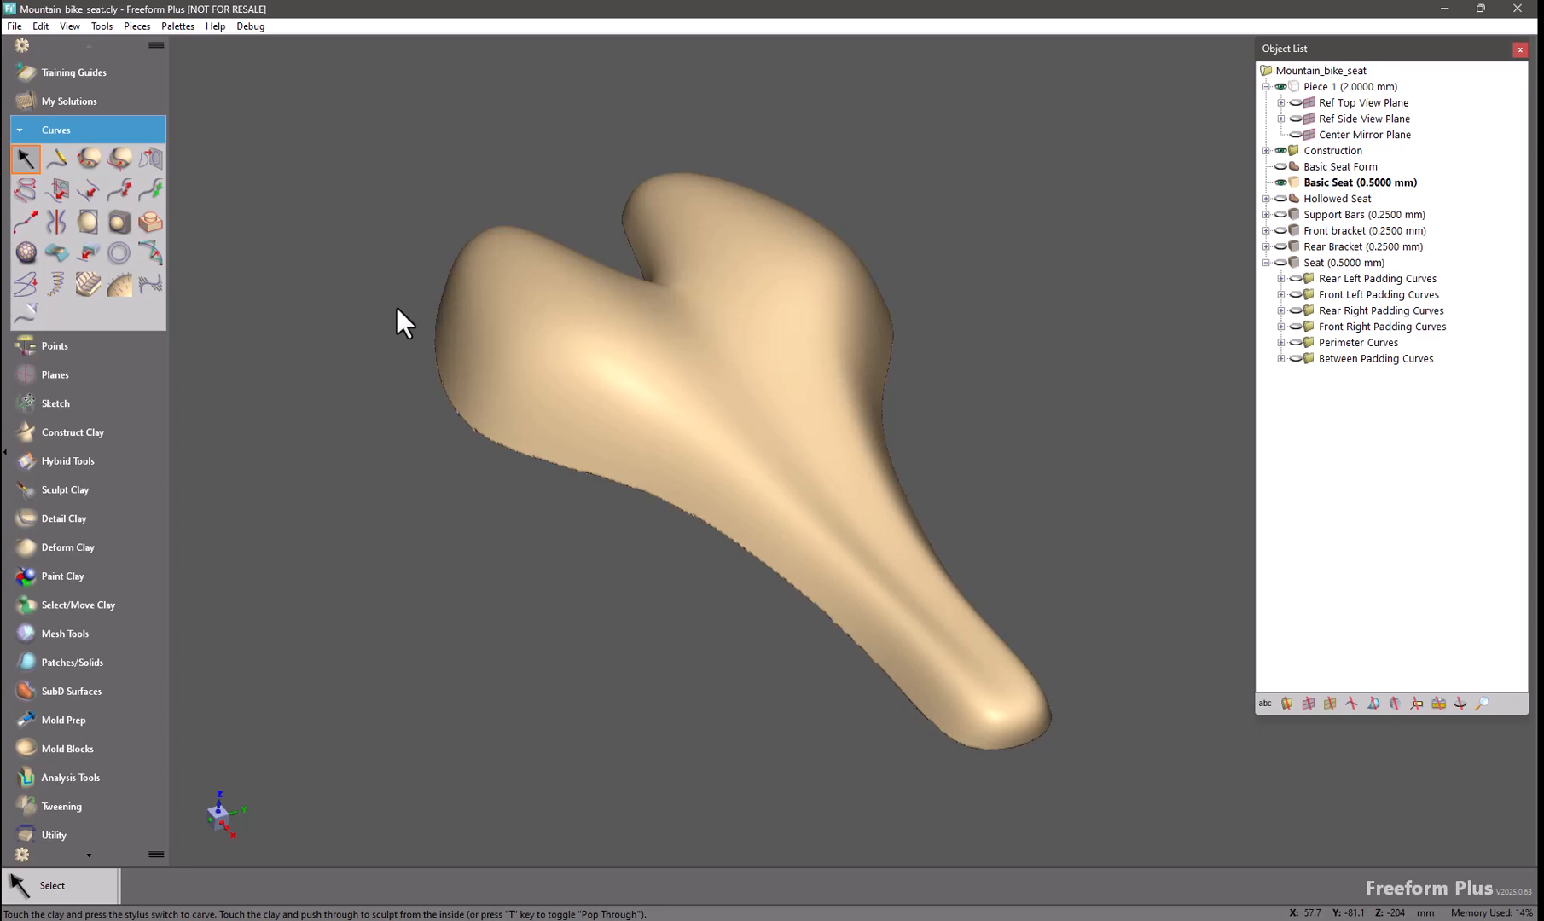
mouse_move(394, 333)
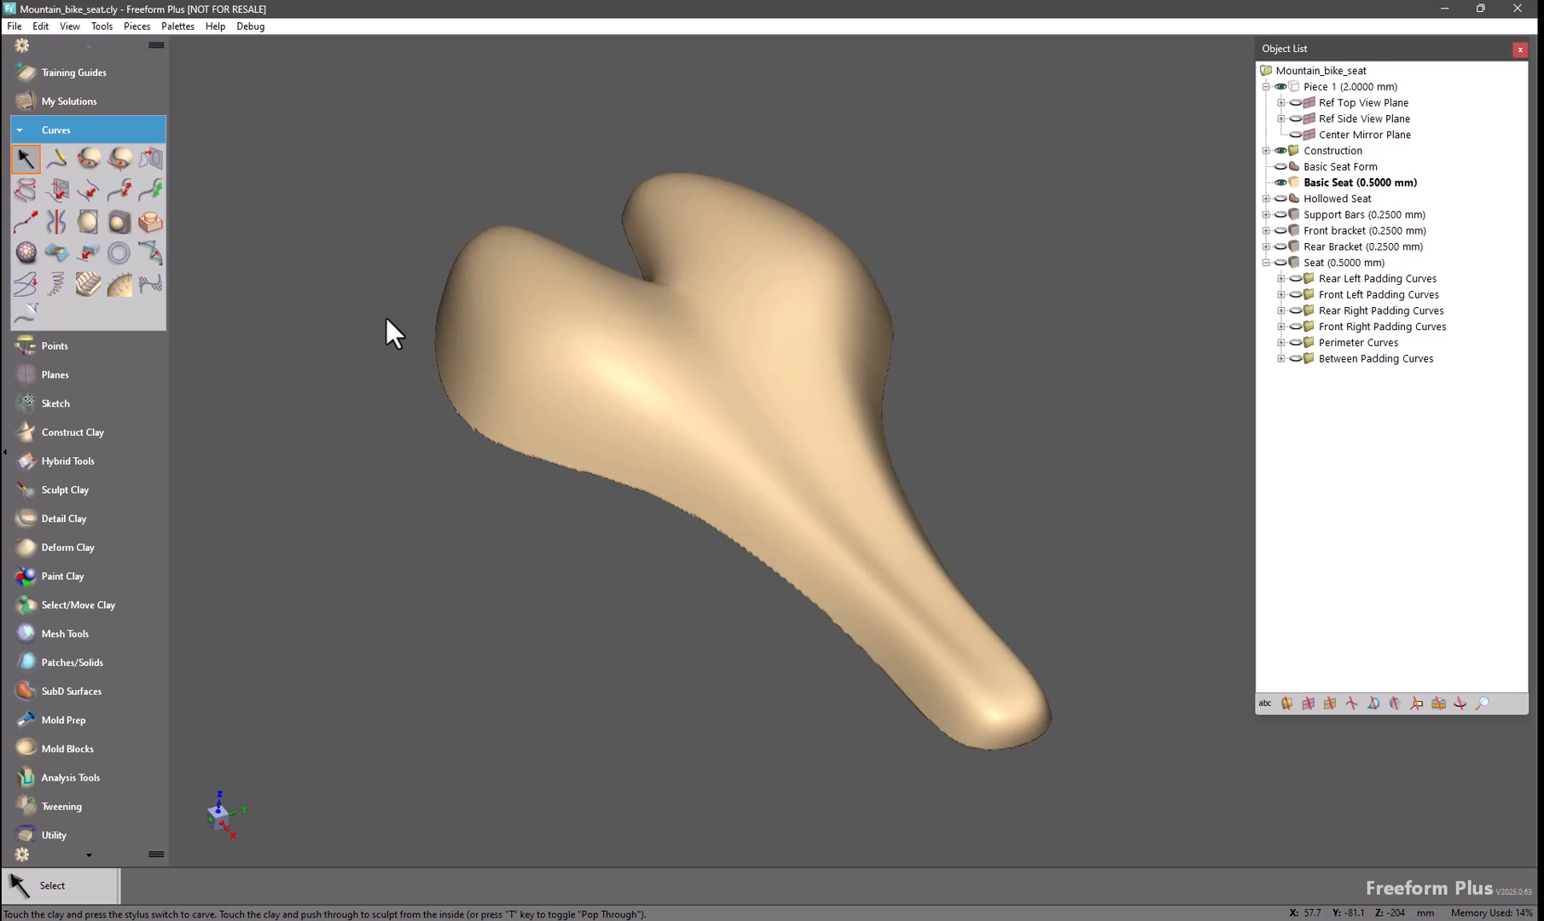
mouse_move(729, 307)
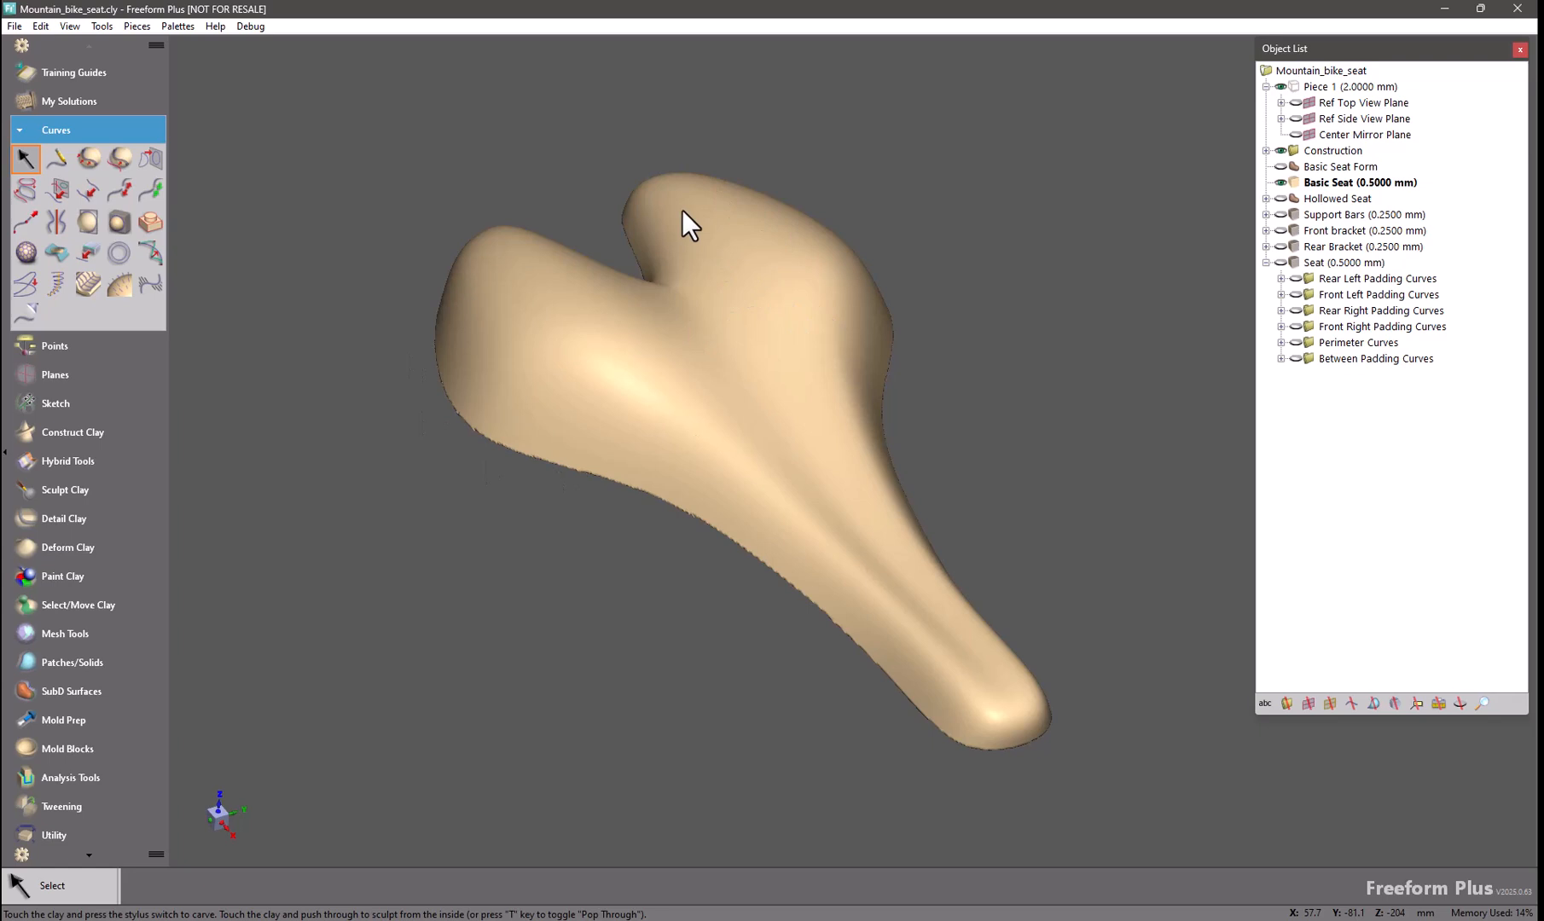
mouse_move(715, 215)
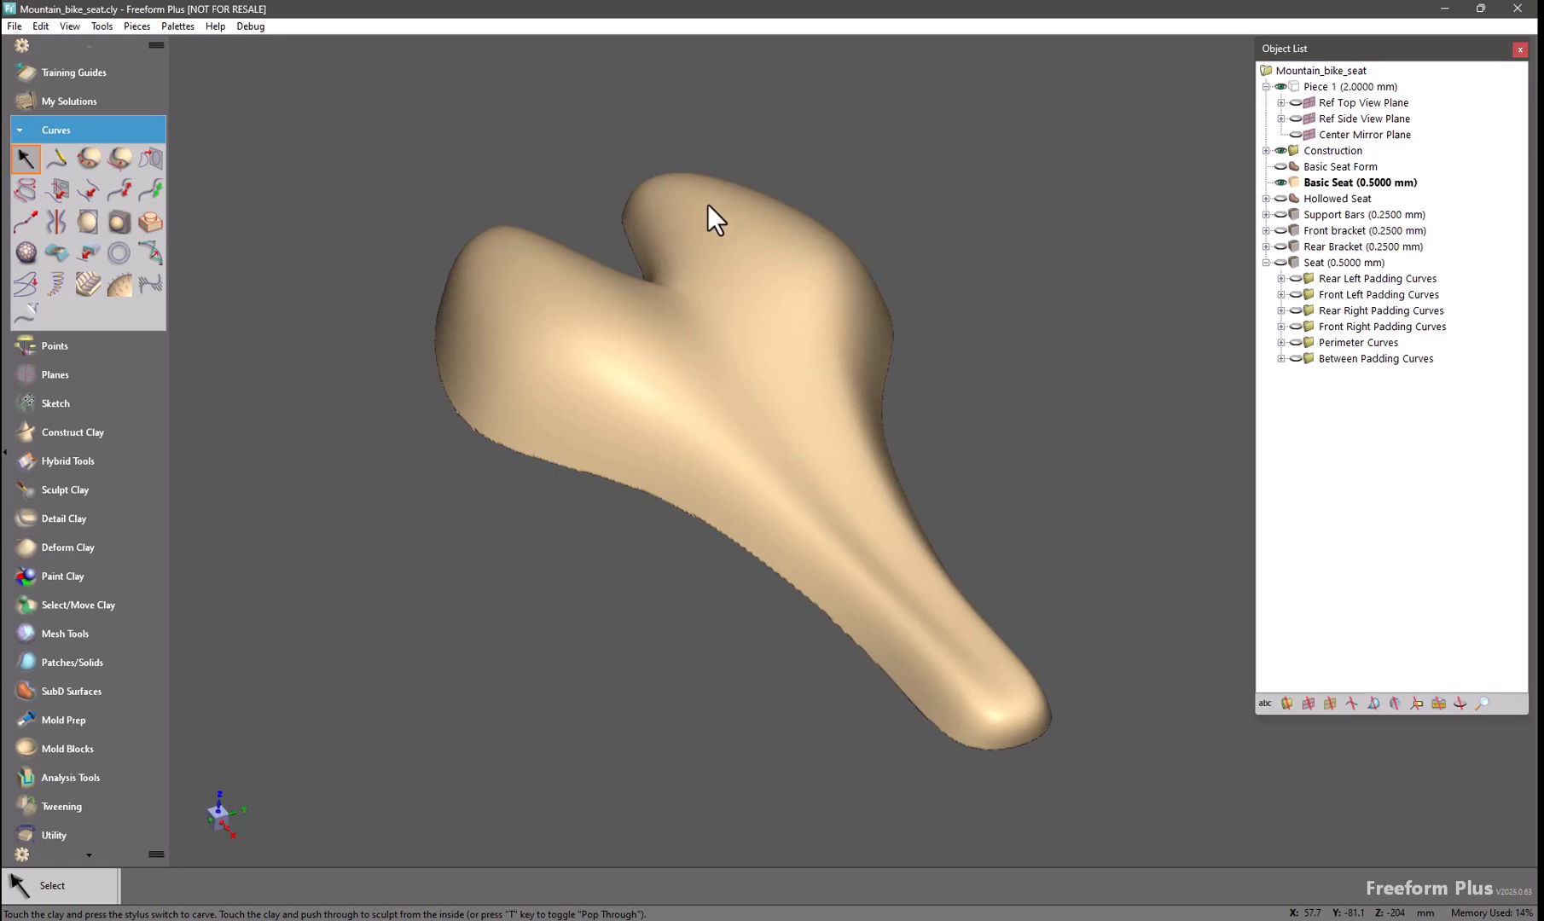
mouse_move(726, 218)
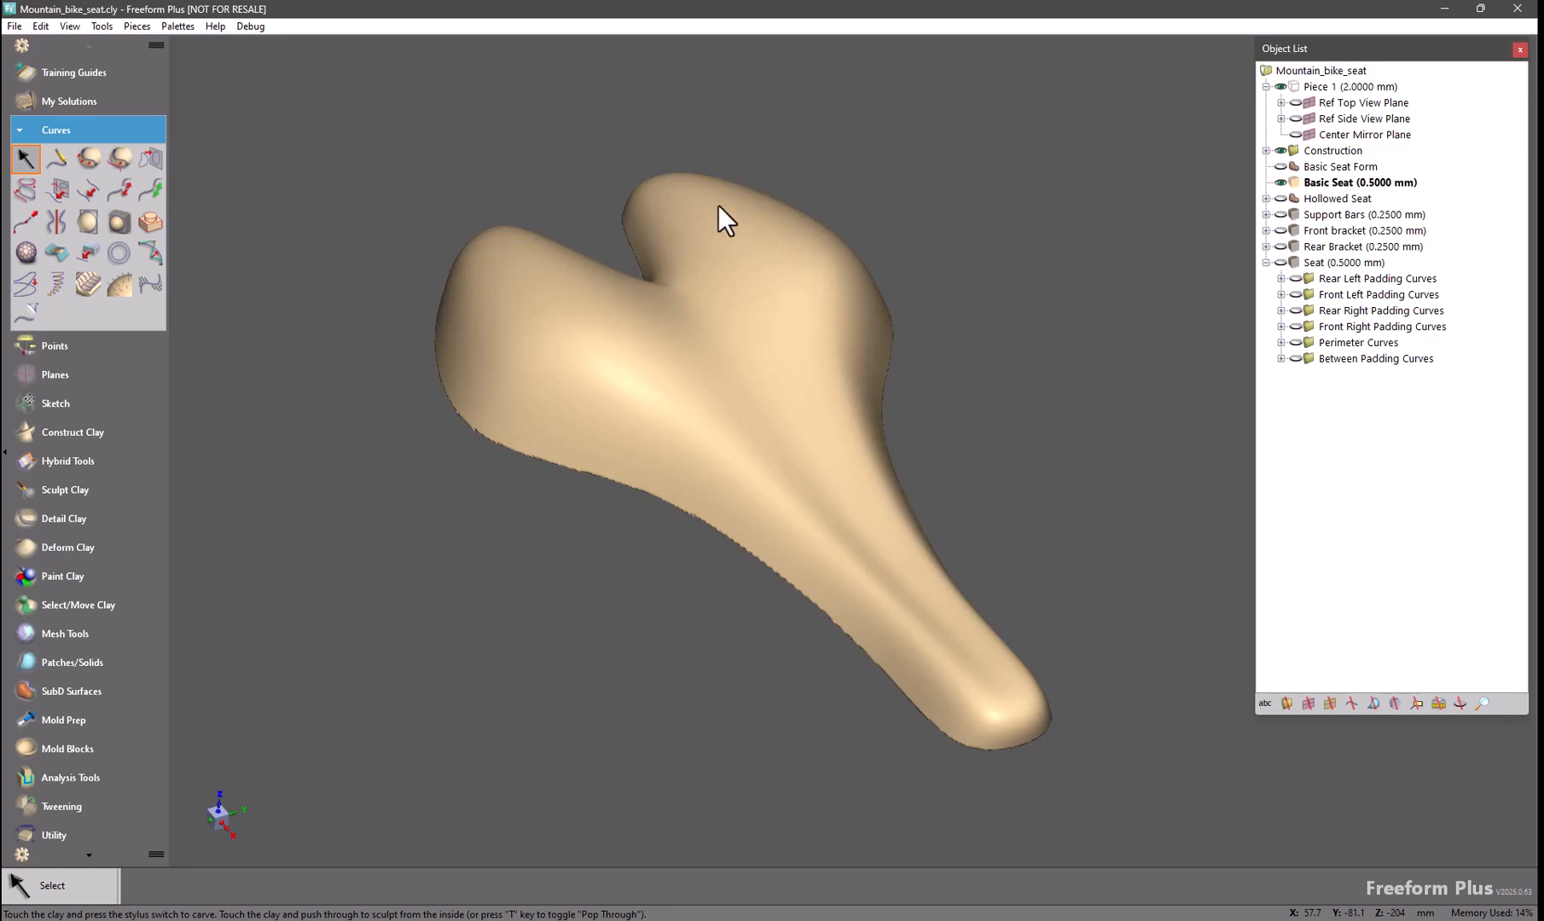
- Orbit the seat view until its top surface faces the screen squarely
left_click_drag(724, 218, 679, 334)
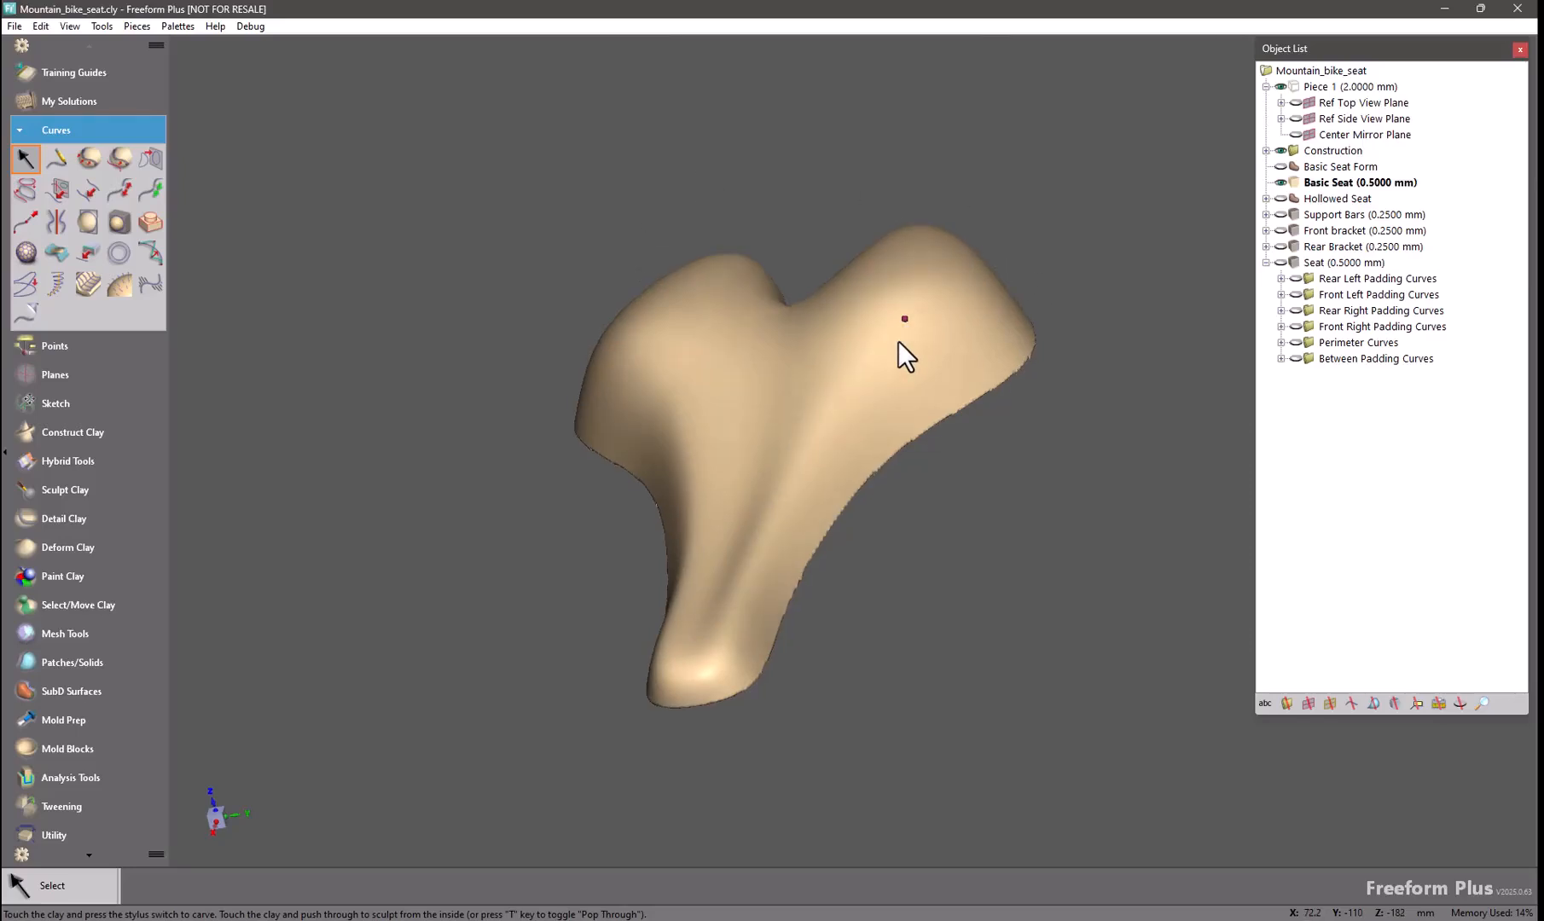
left_click_drag(906, 354, 836, 394)
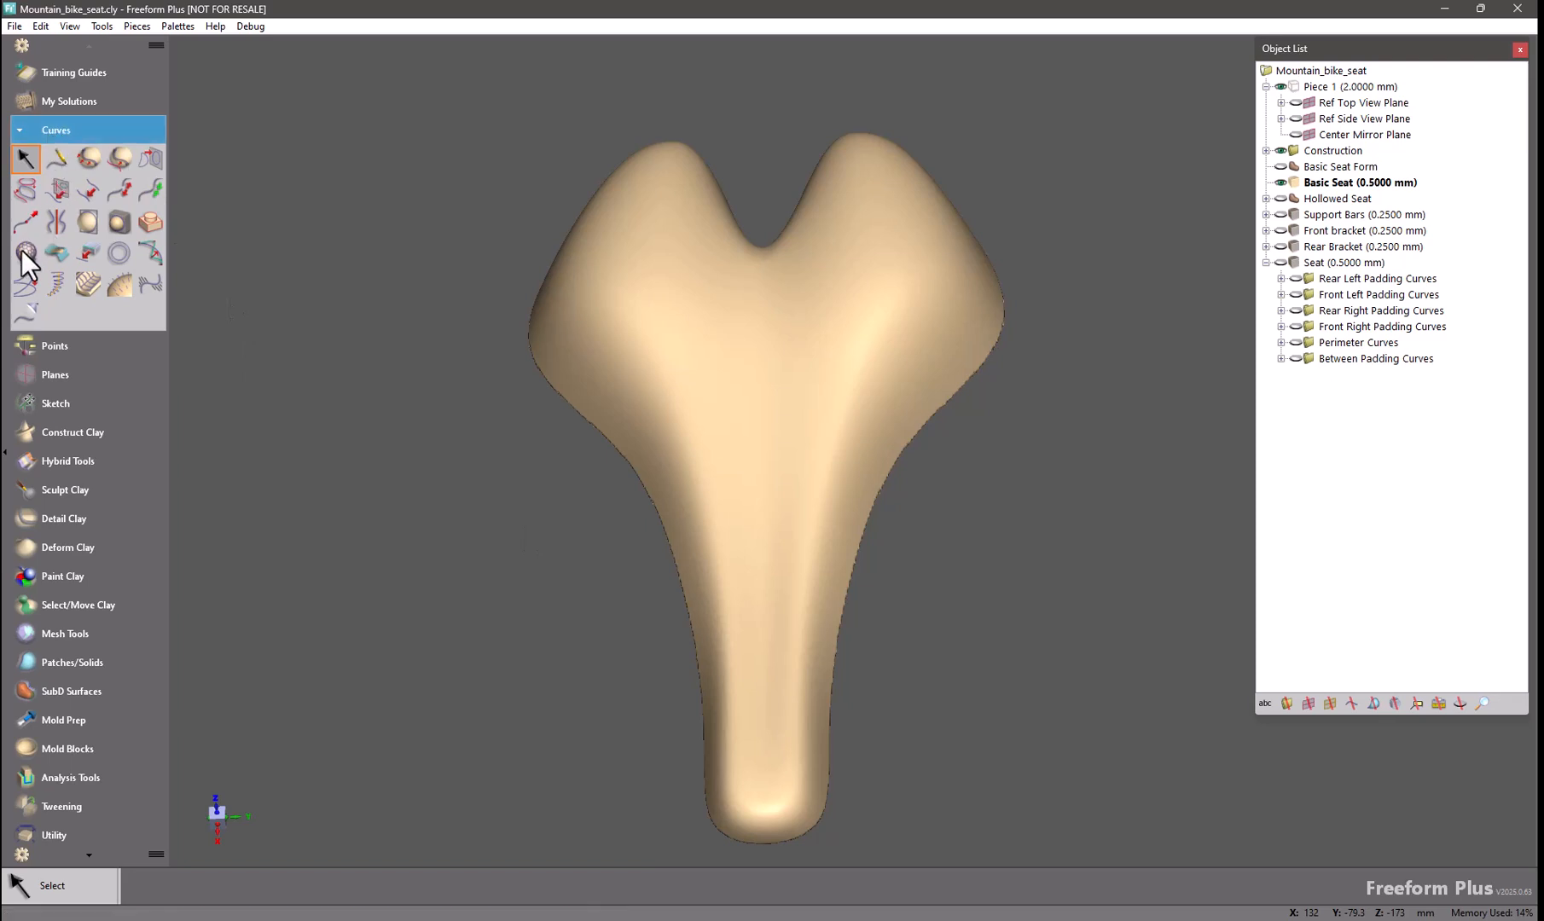
- Start a surface lattice, paint a zone on the right wing, and preview Voronoi cells
left_click(26, 254)
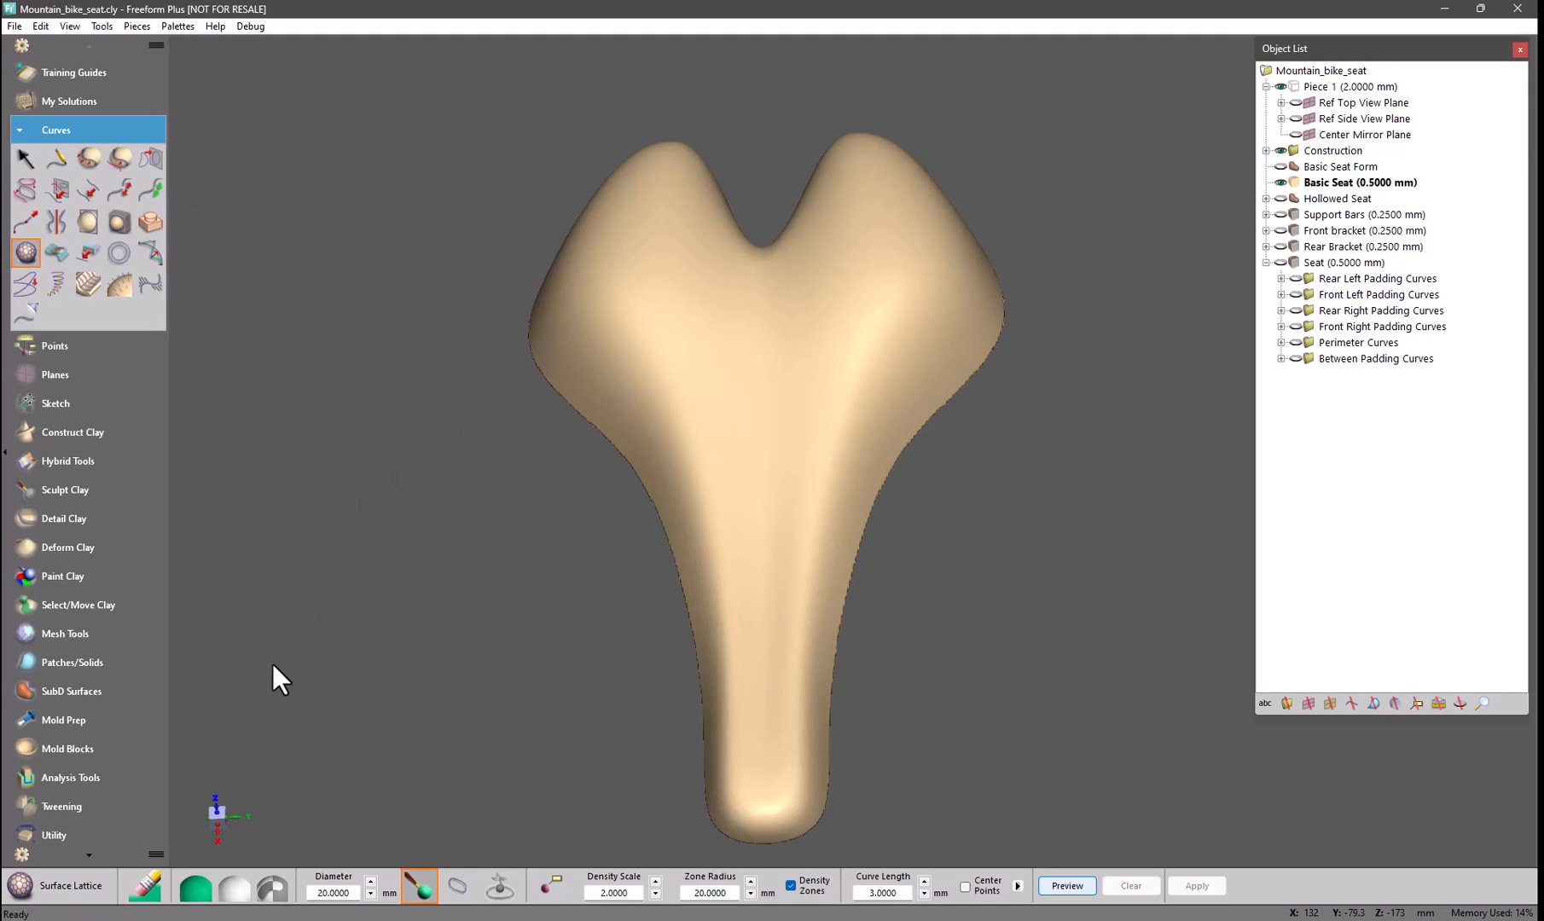
mouse_move(503, 798)
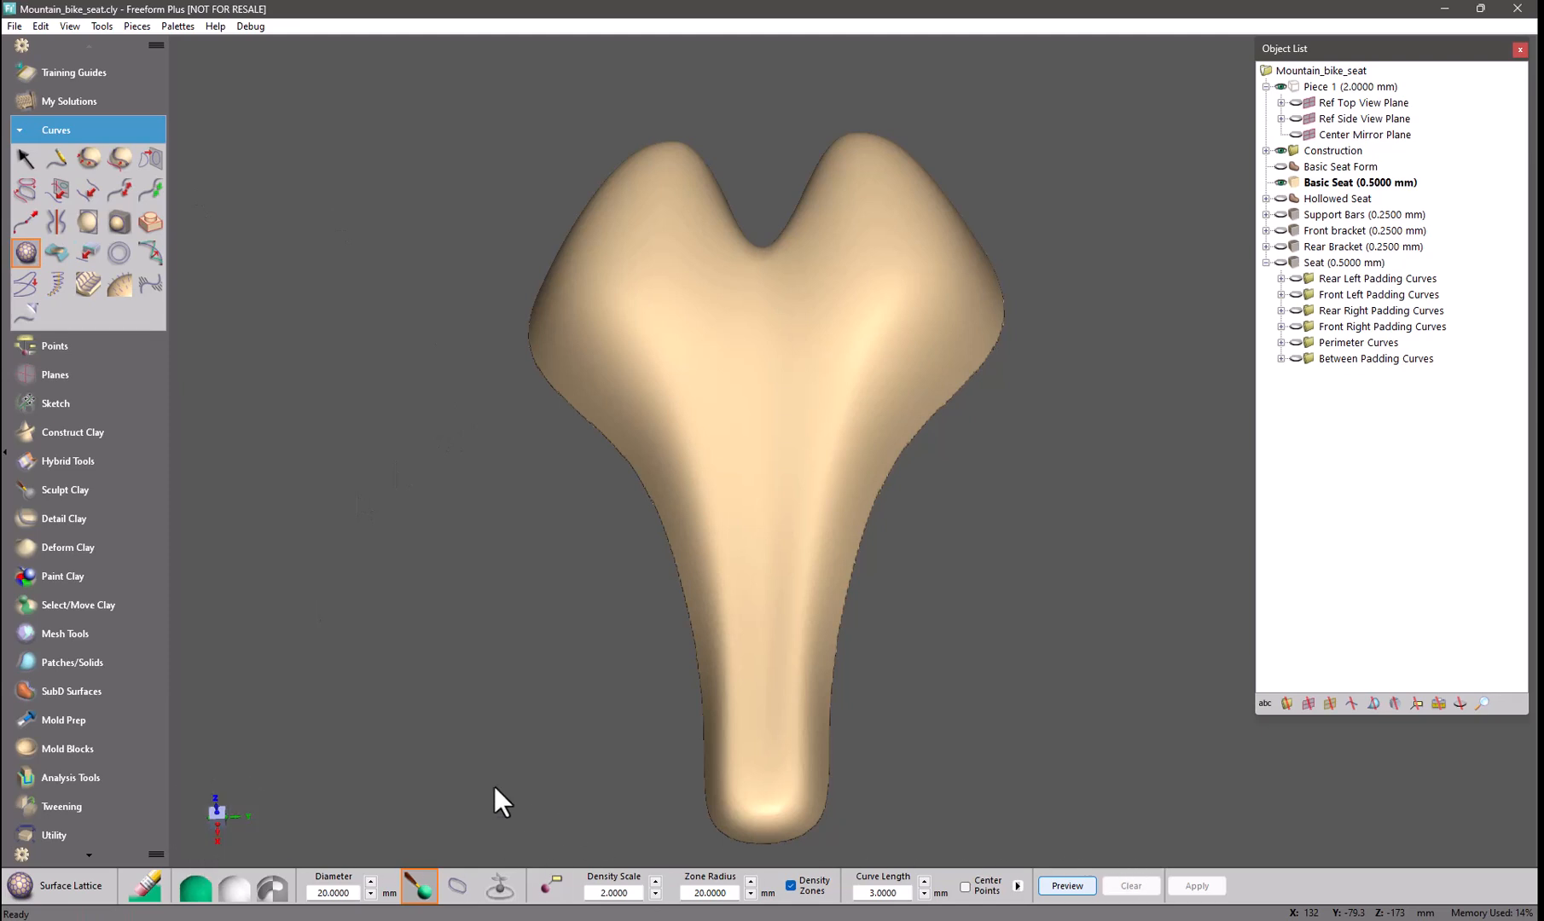
mouse_move(528, 667)
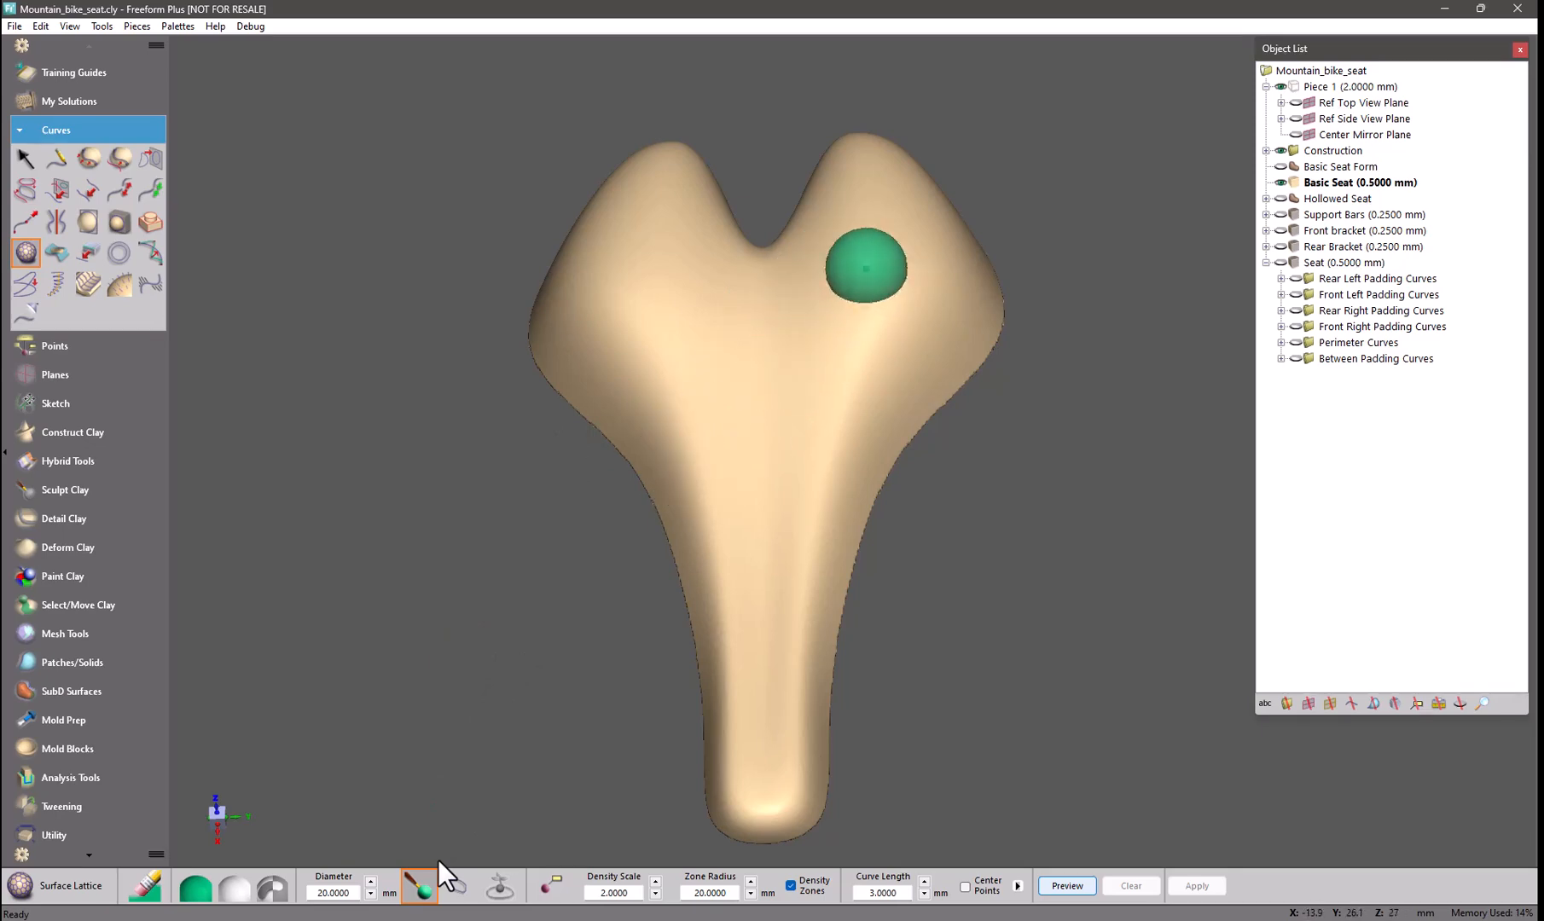
left_click_drag(865, 268, 792, 416)
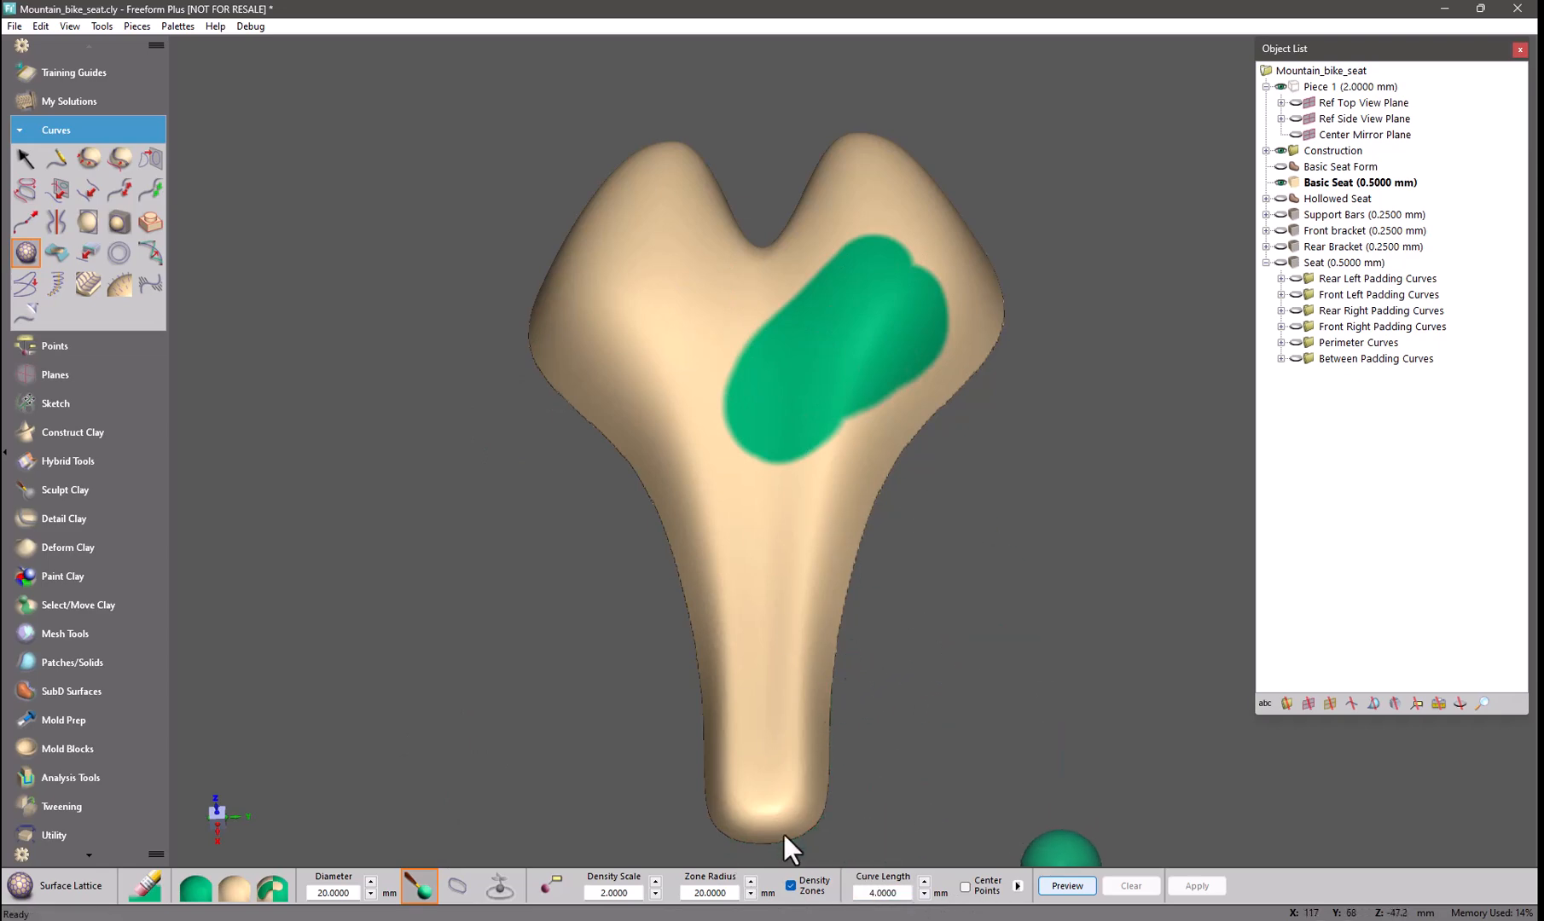
left_click(1064, 886)
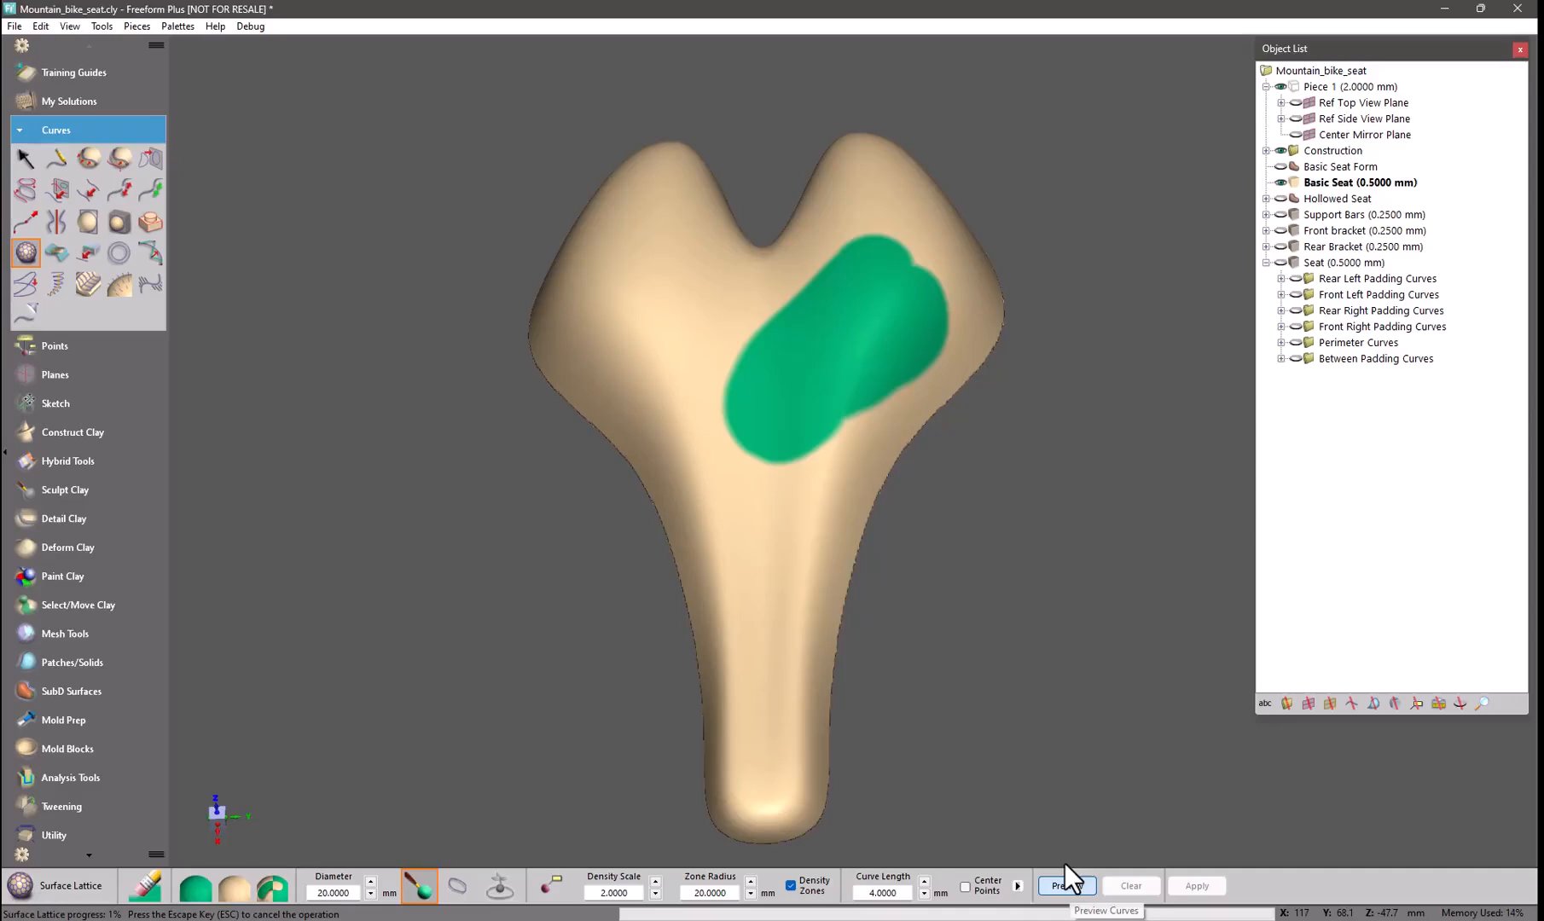
left_click(1065, 886)
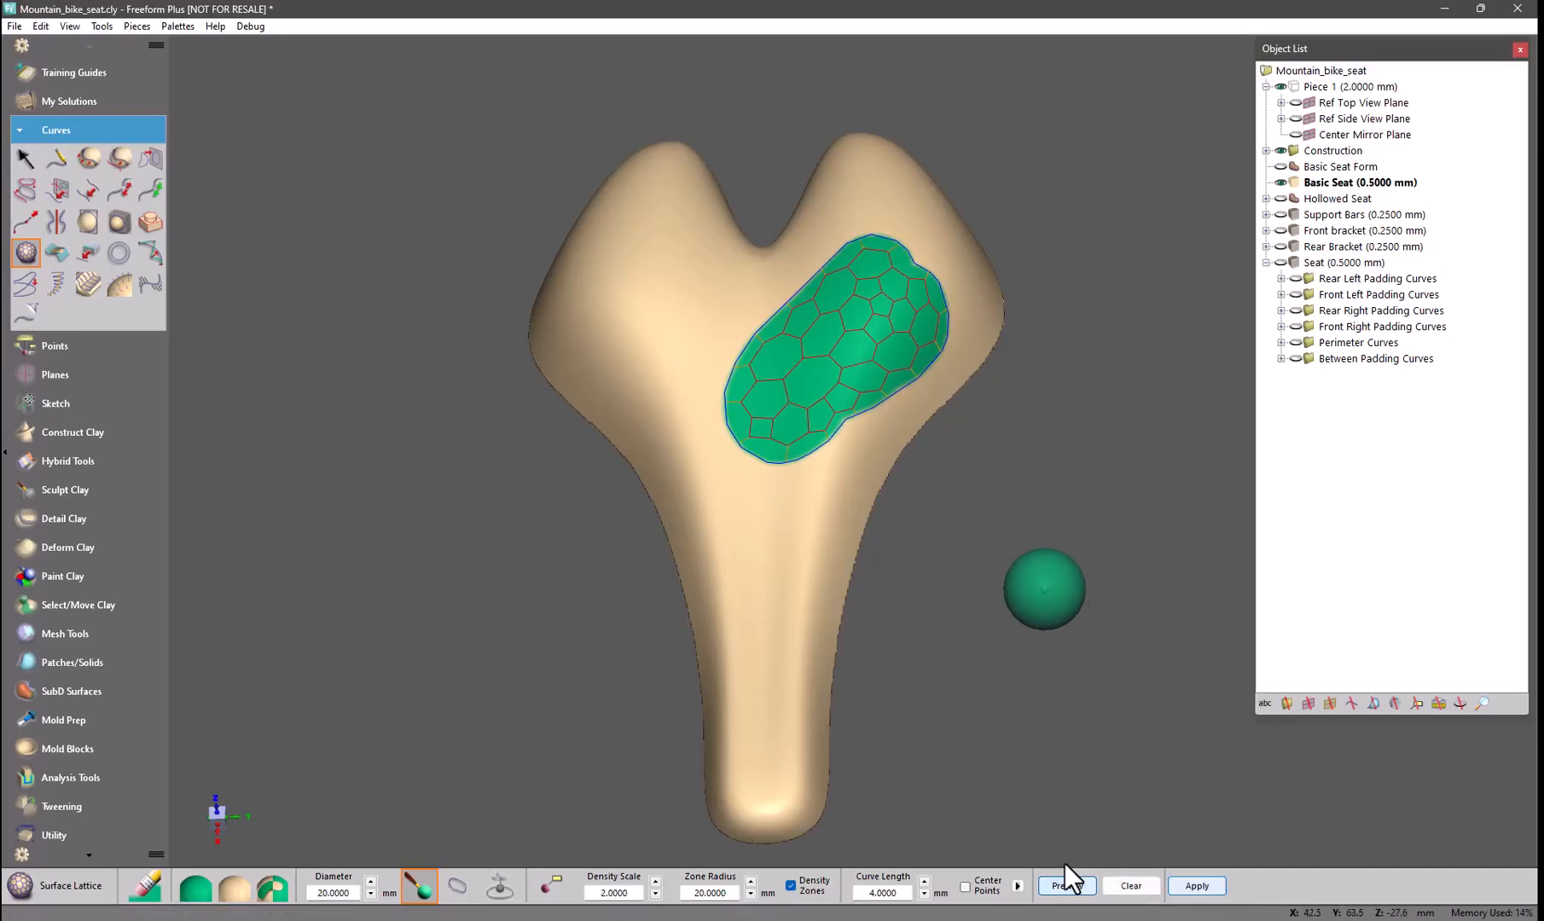
- Inspect the previewed lattice from several angles, then clear the preview
left_click_drag(1044, 588, 650, 366)
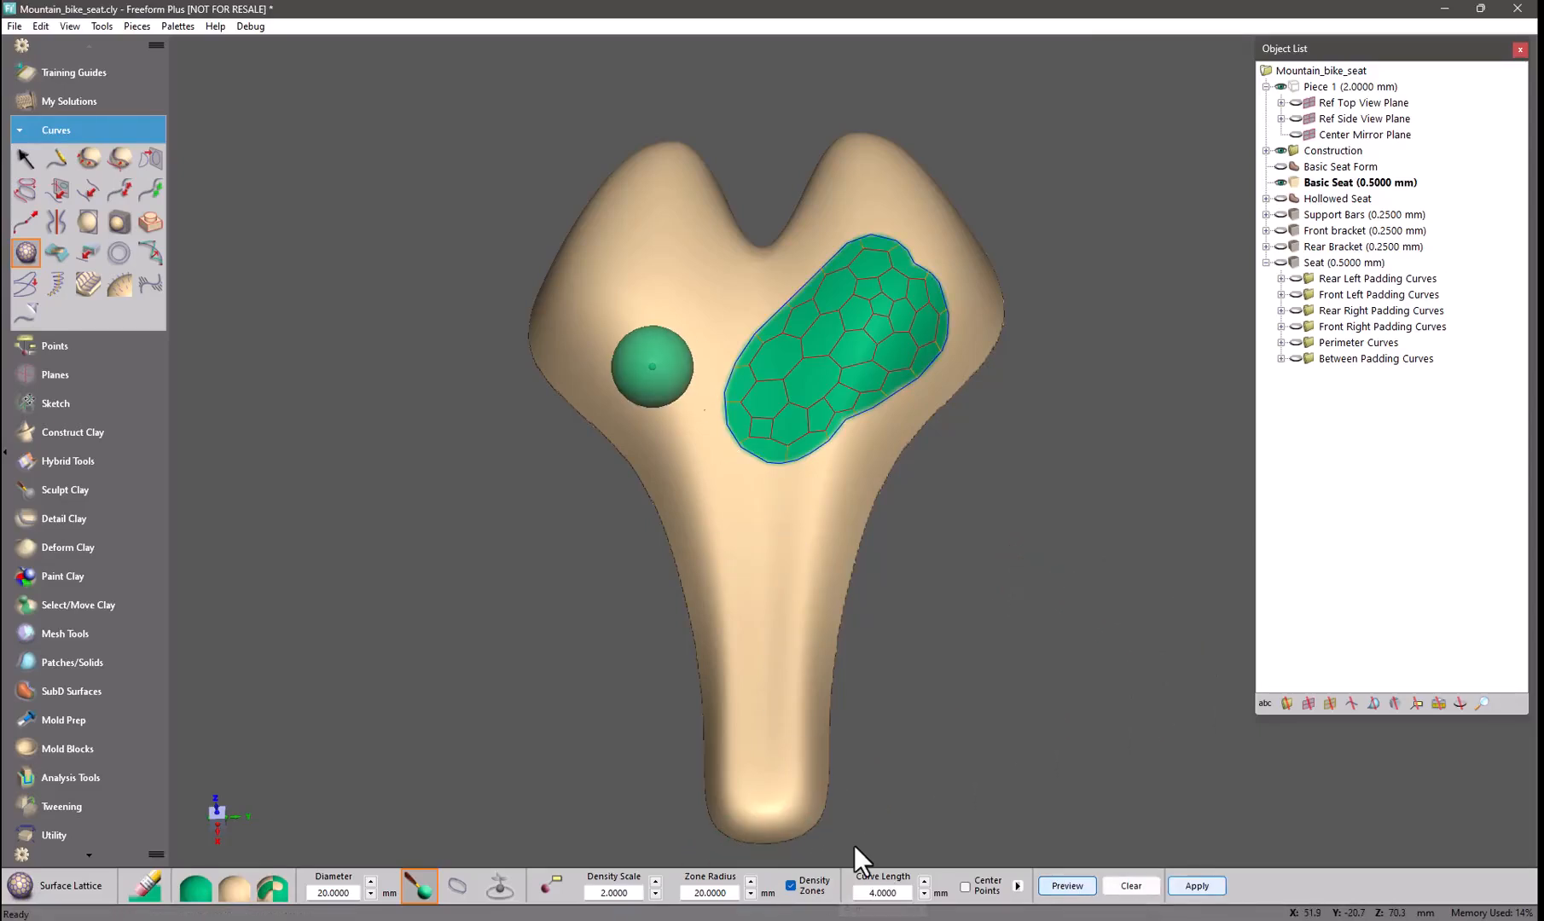
left_click_drag(651, 366, 809, 325)
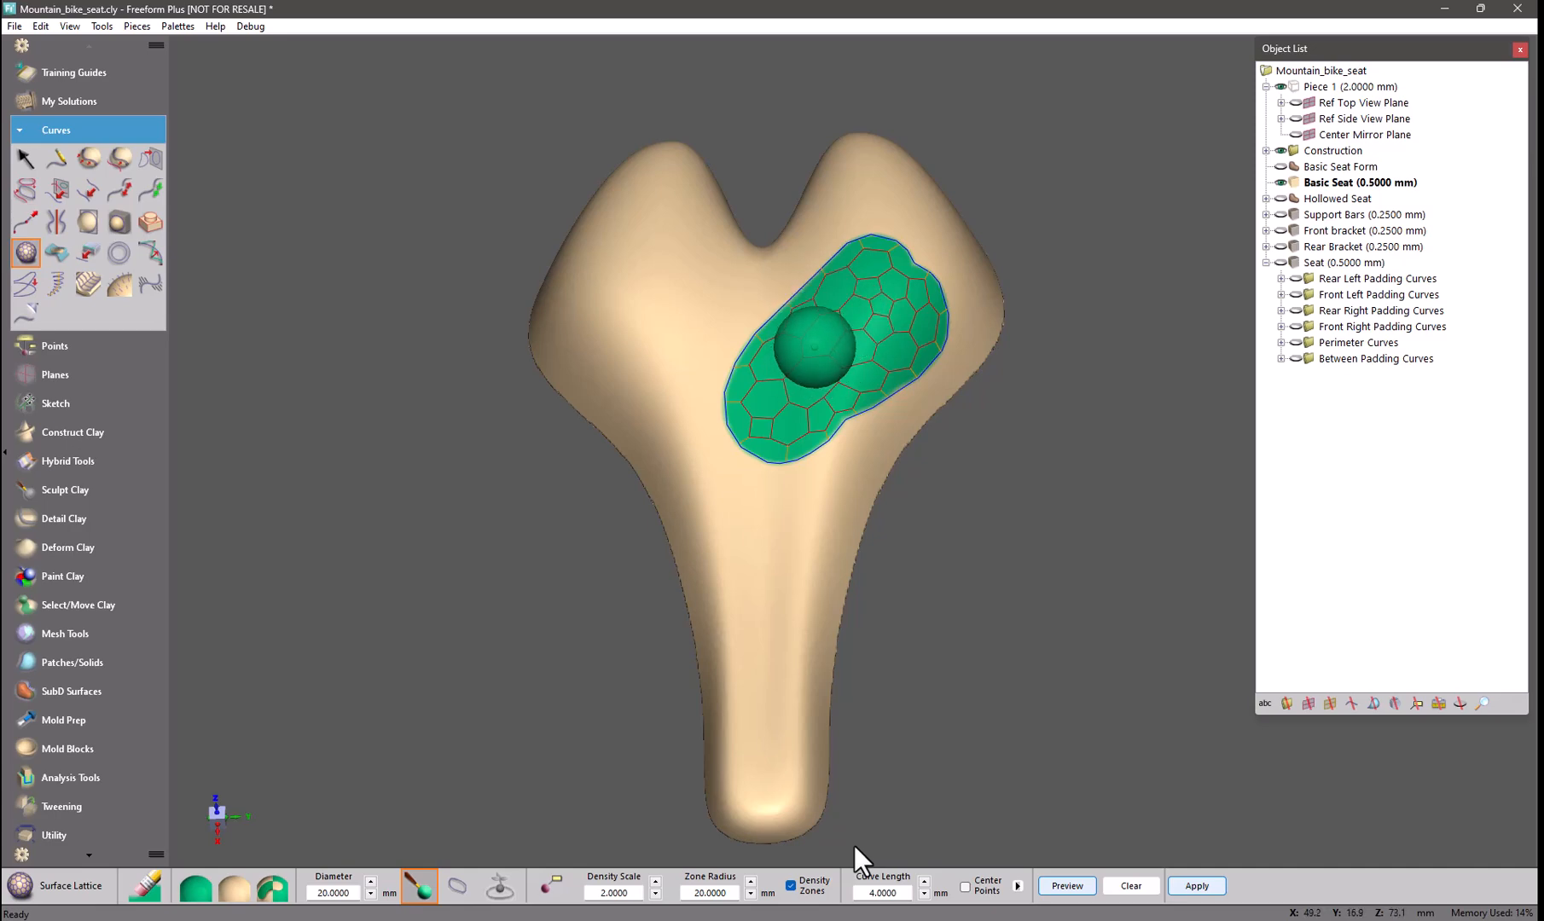
left_click_drag(817, 350, 502, 586)
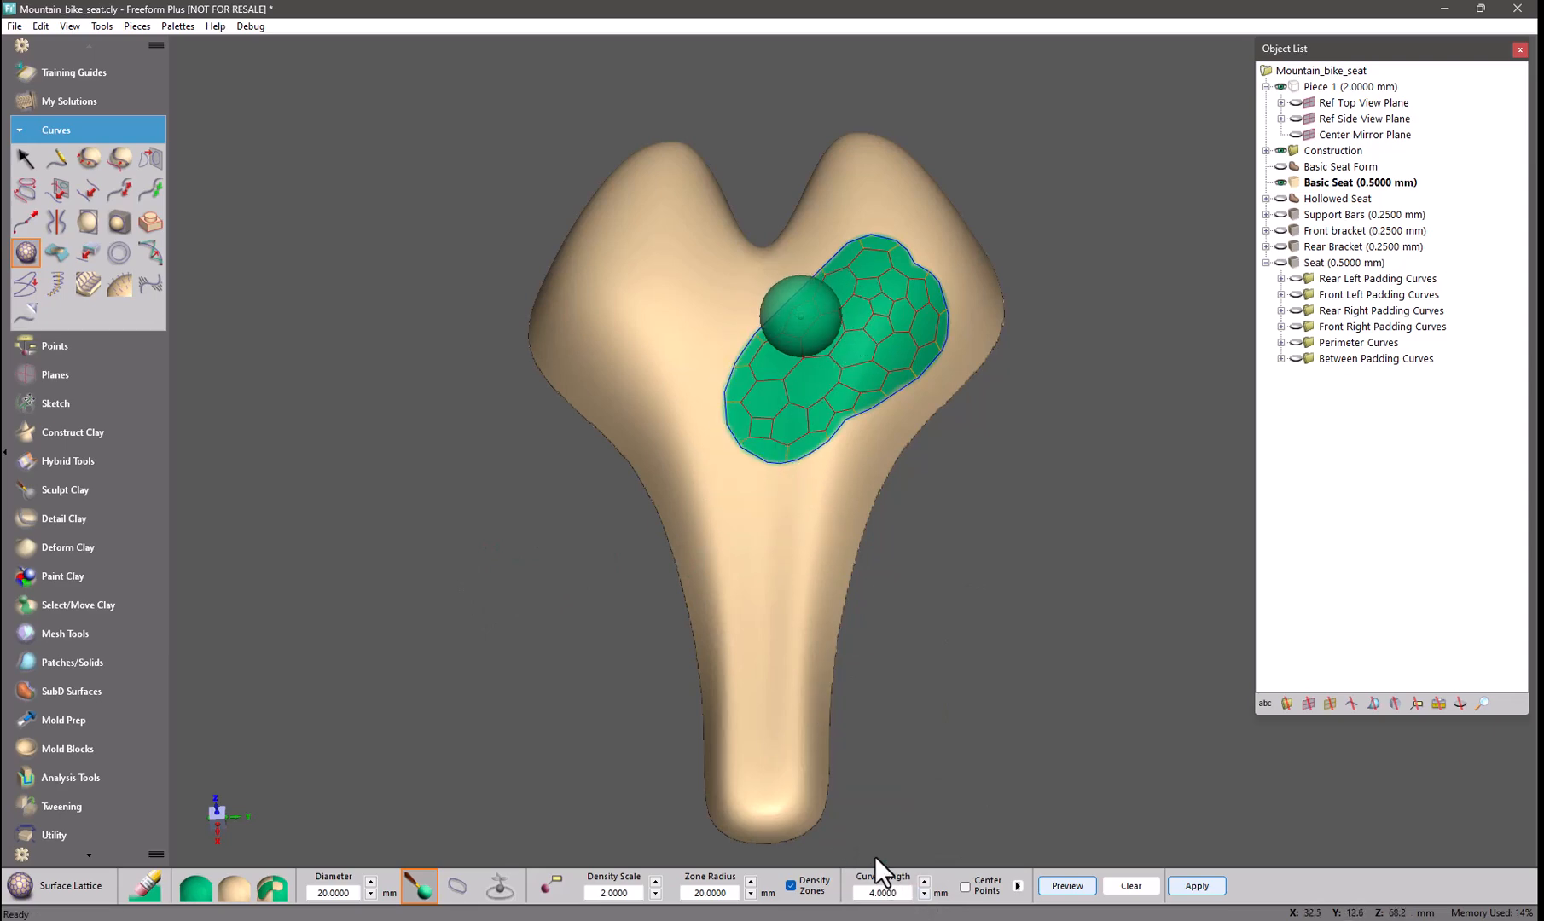
left_click_drag(797, 310, 876, 640)
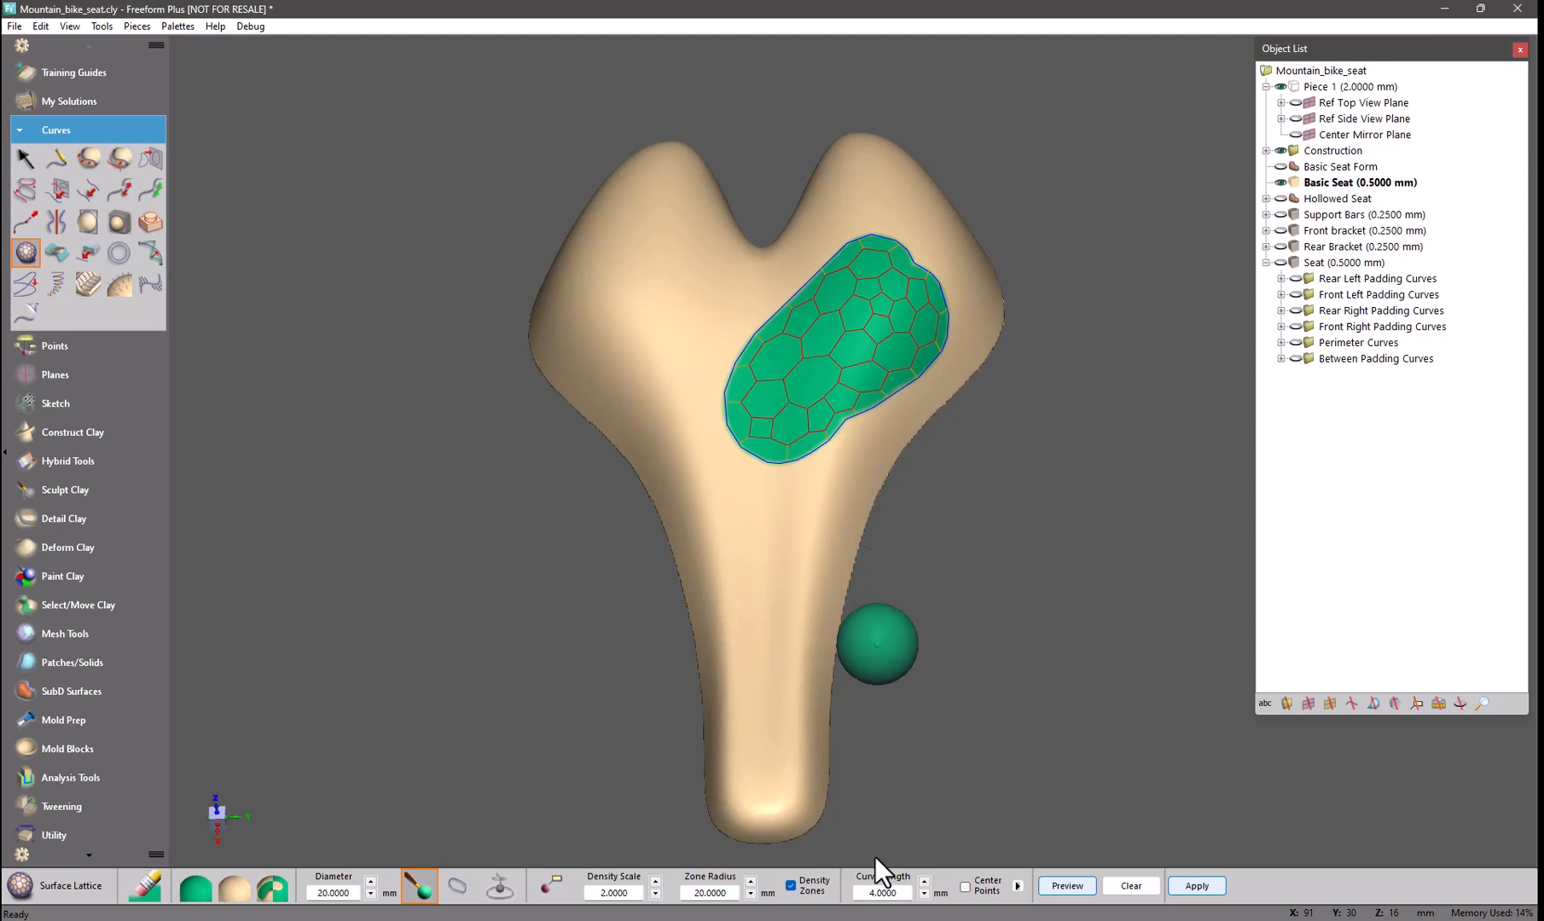
left_click(1129, 886)
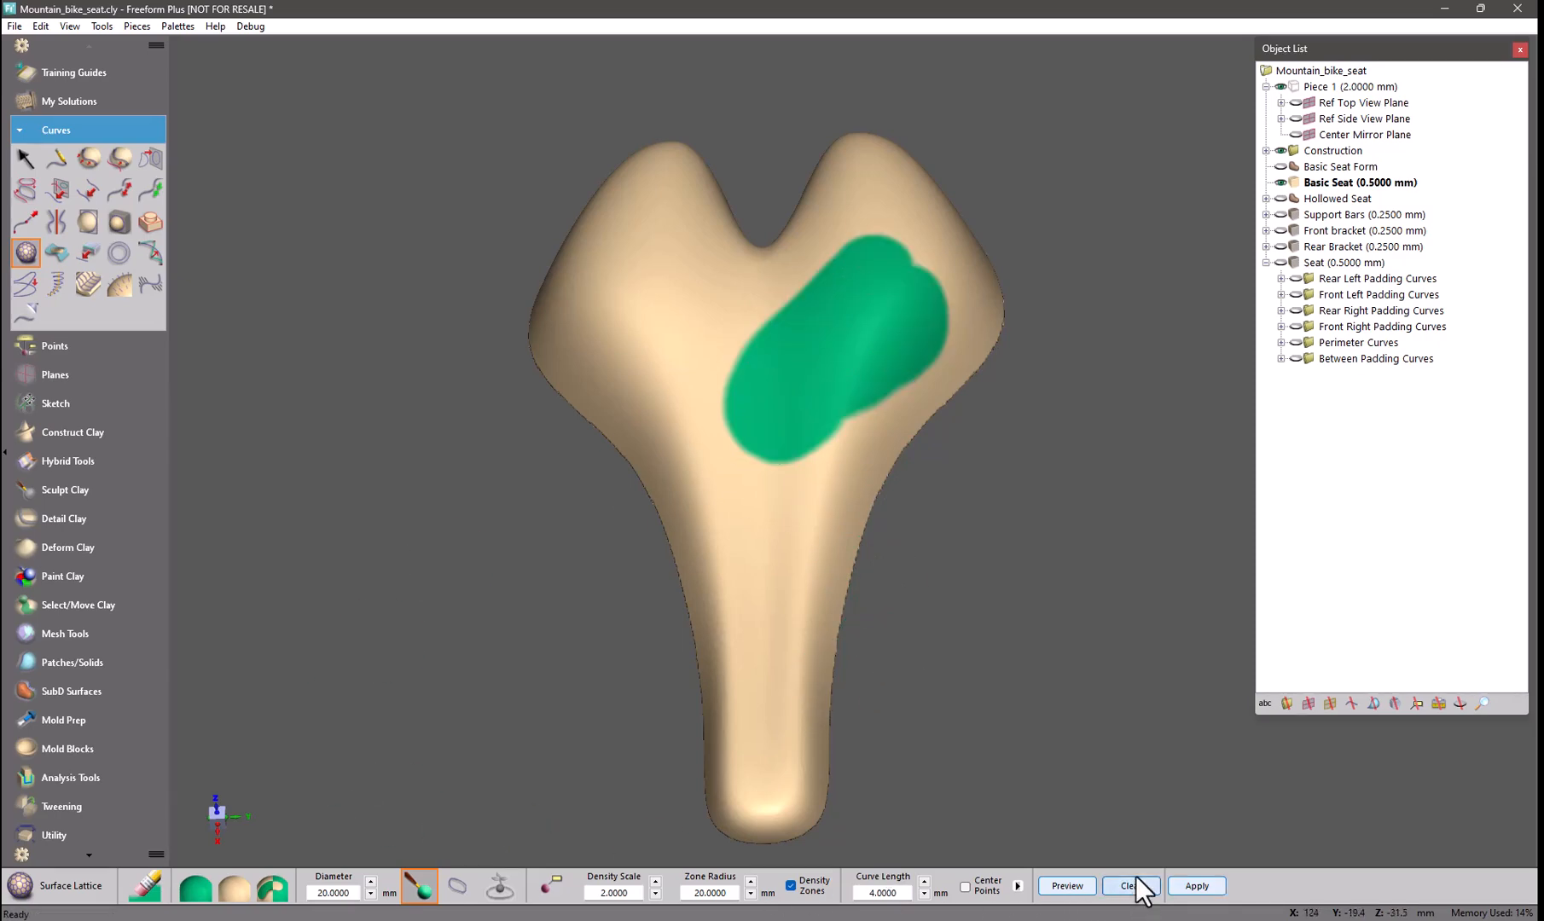
- Paint lattice zones on the left wing and nose, then preview cells across all three zones
left_click(746, 529)
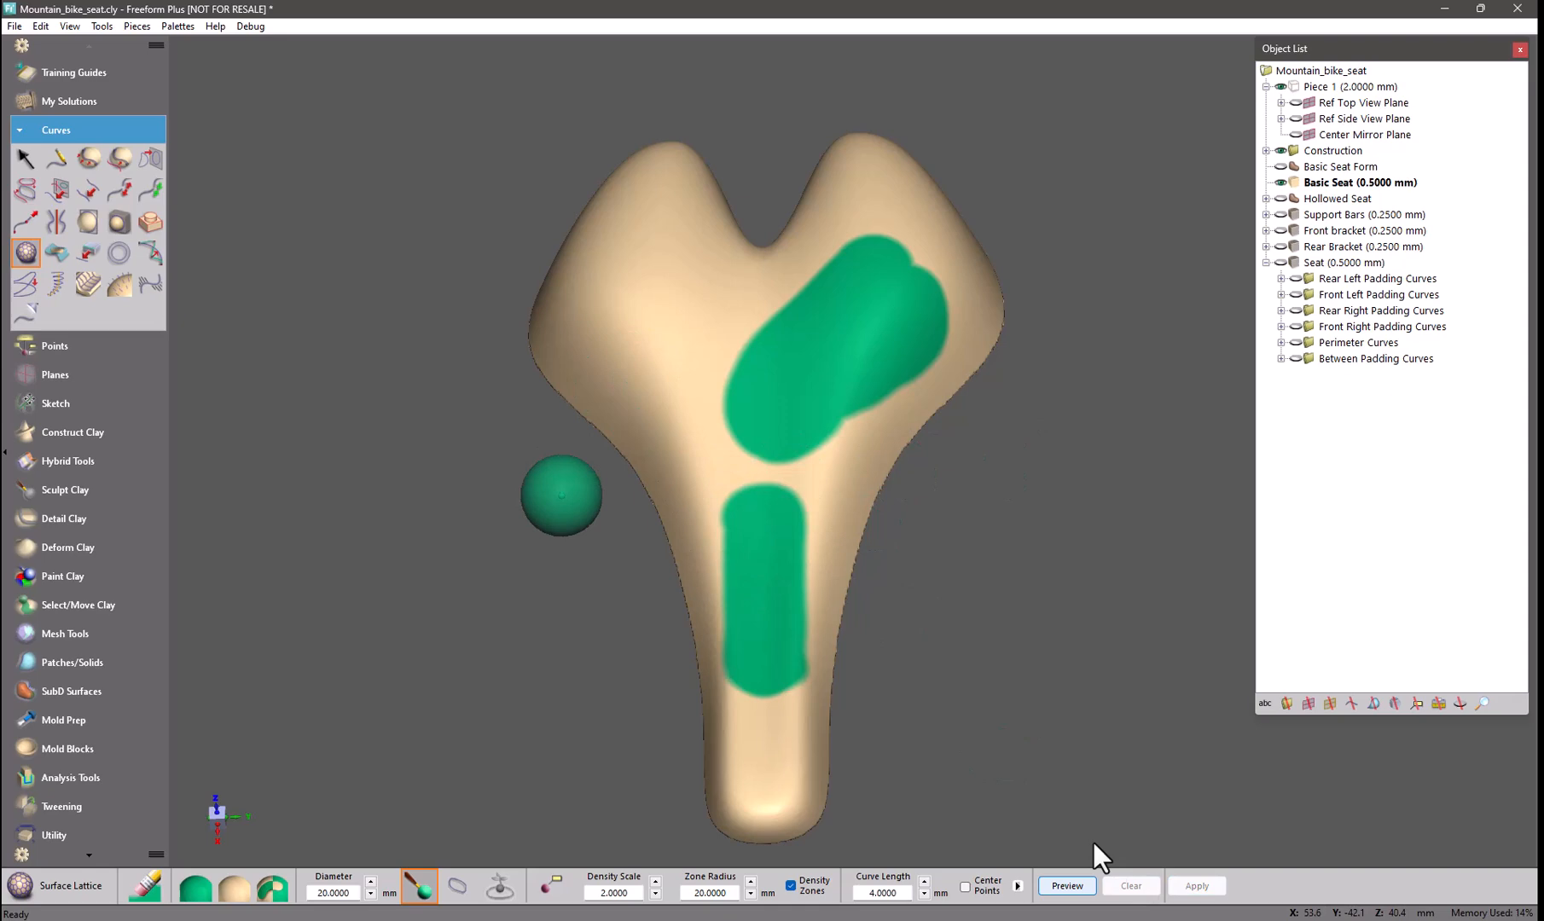
left_click_drag(561, 498, 517, 458)
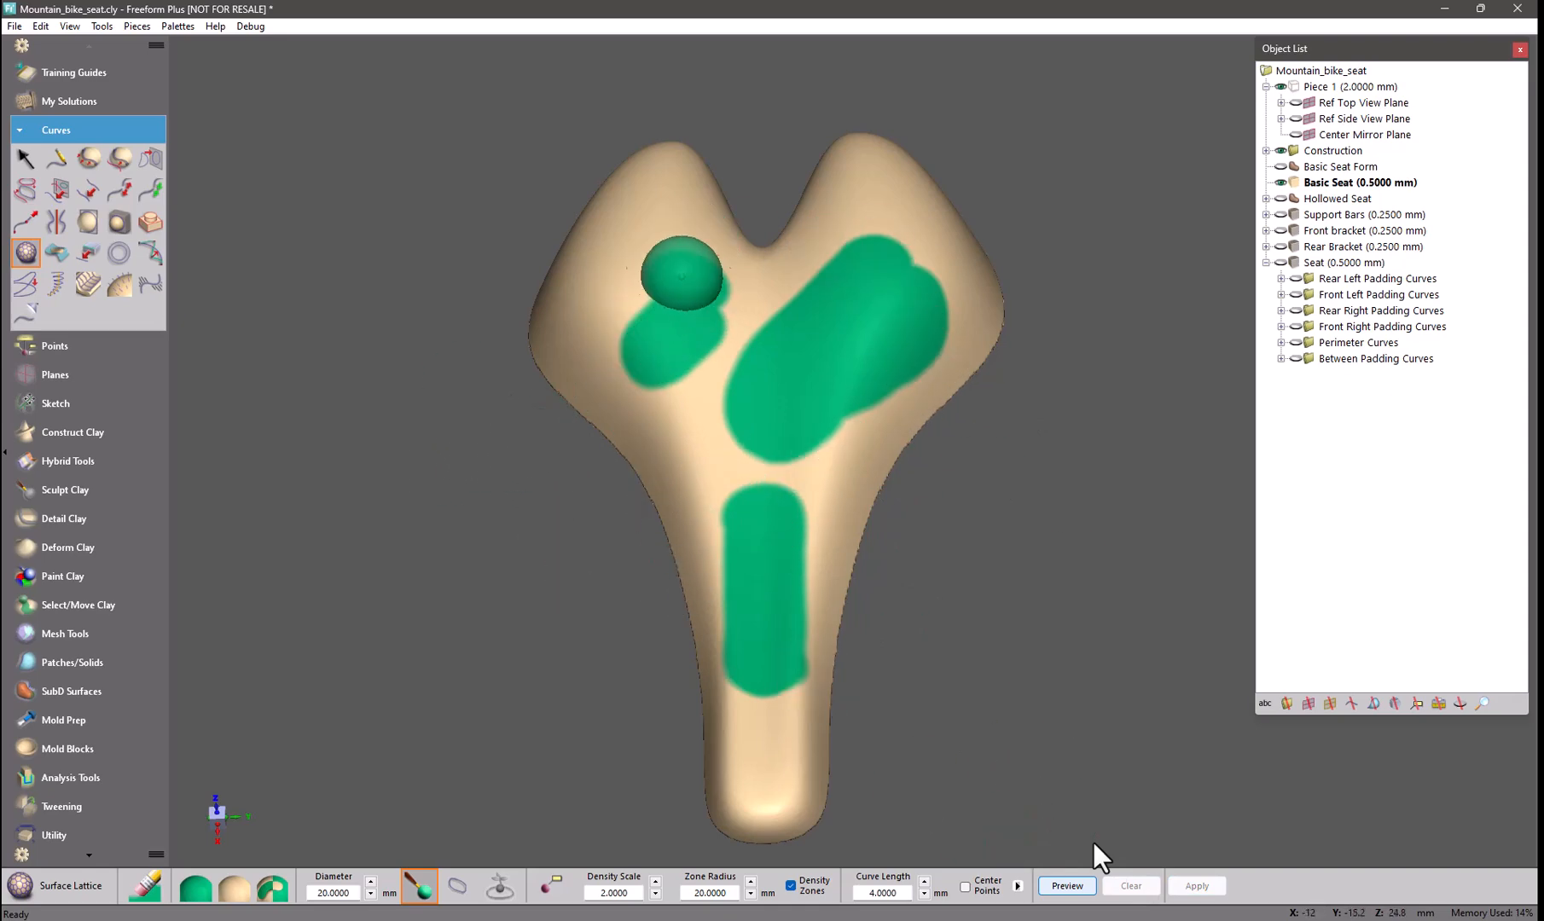
left_click(1066, 886)
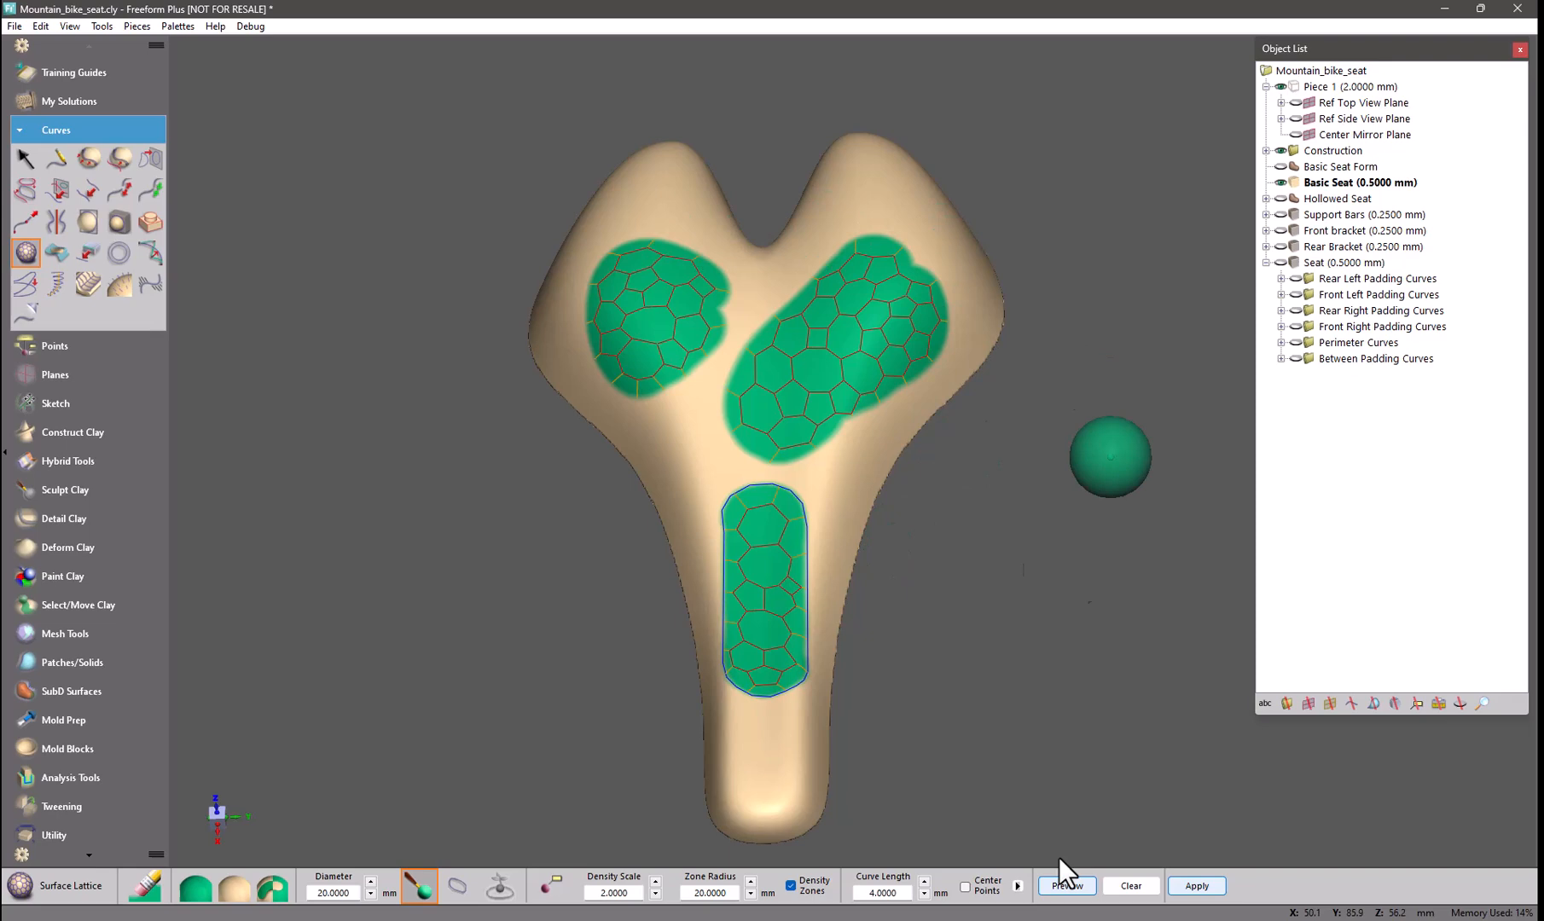
left_click(1196, 885)
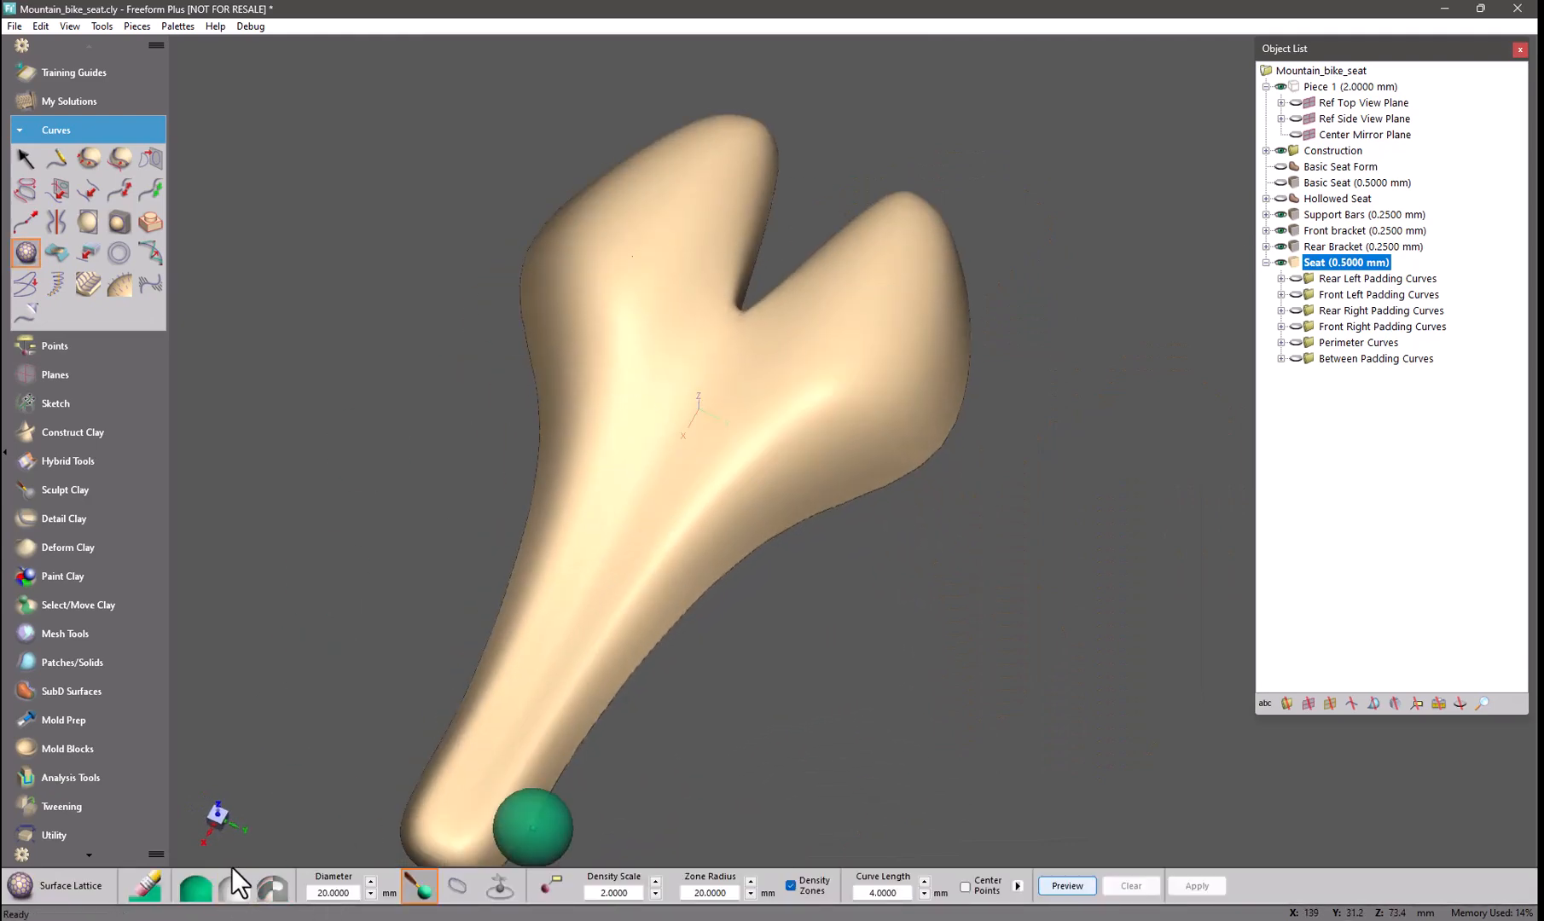
- Orbit to an angled view and select the rear padding boundary curve
left_click_drag(531, 821, 1004, 531)
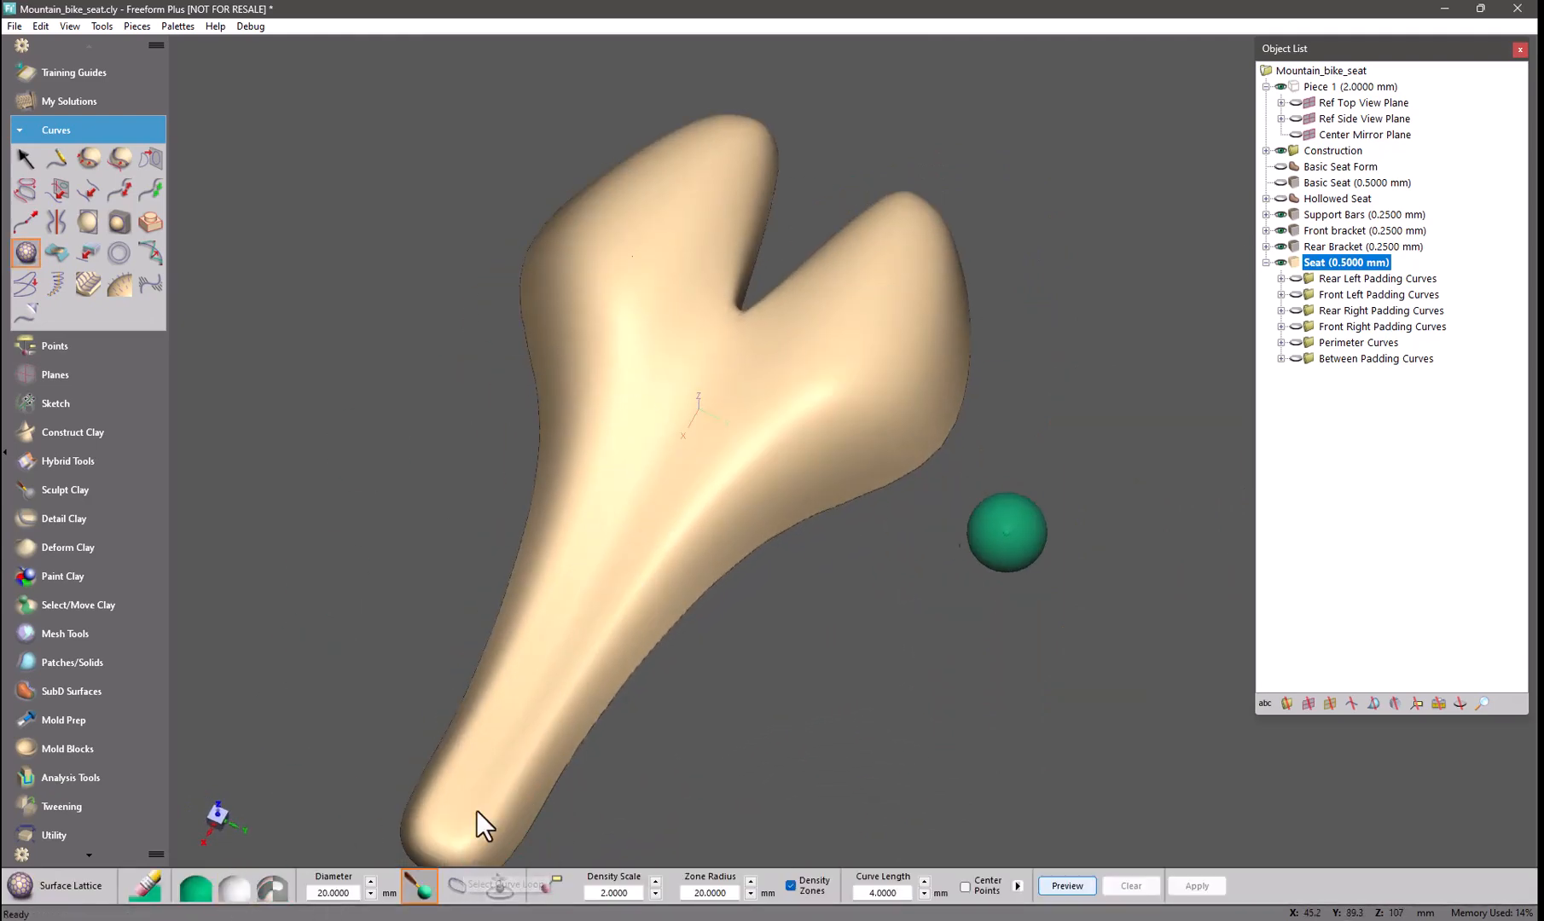
left_click_drag(1004, 531, 748, 256)
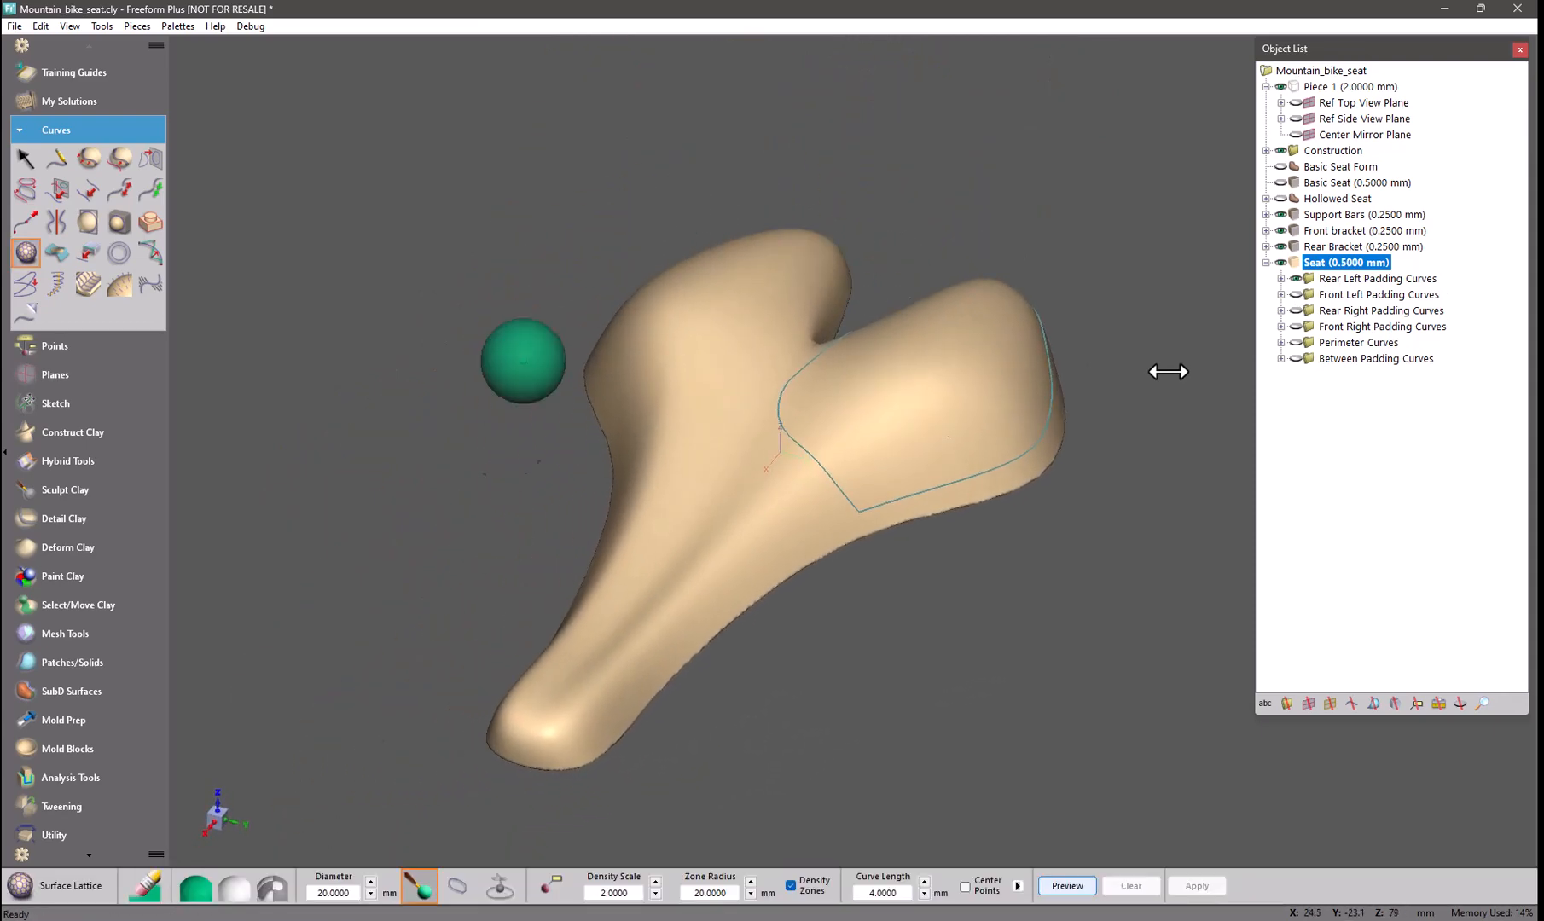
left_click(458, 885)
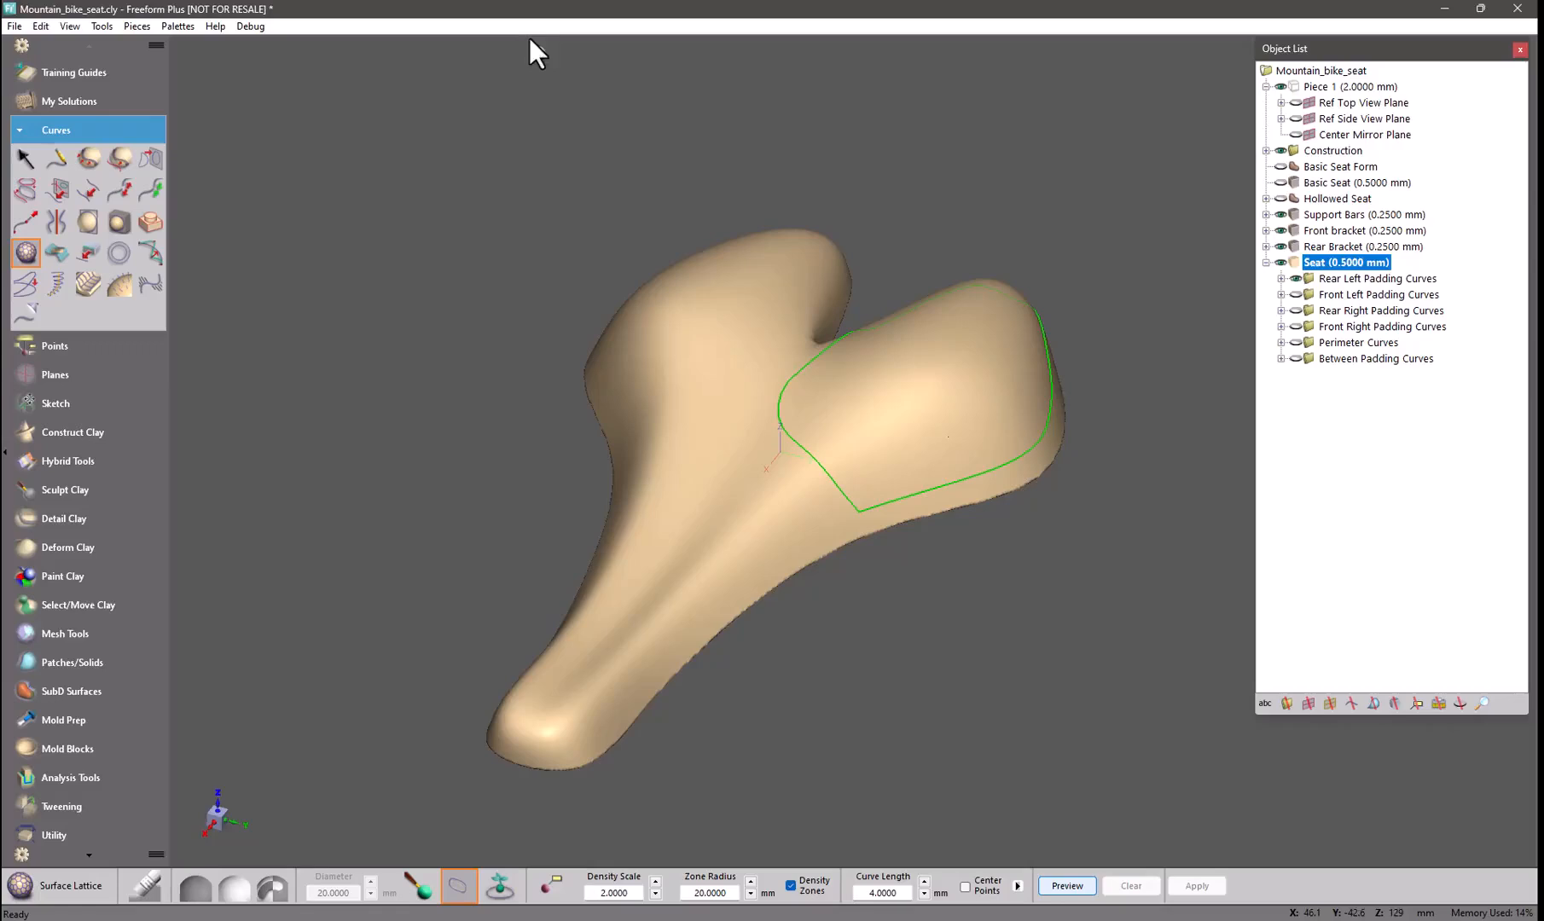
- Place a seed point inside the padding outline and set Curve Length to 3 mm
left_click(499, 887)
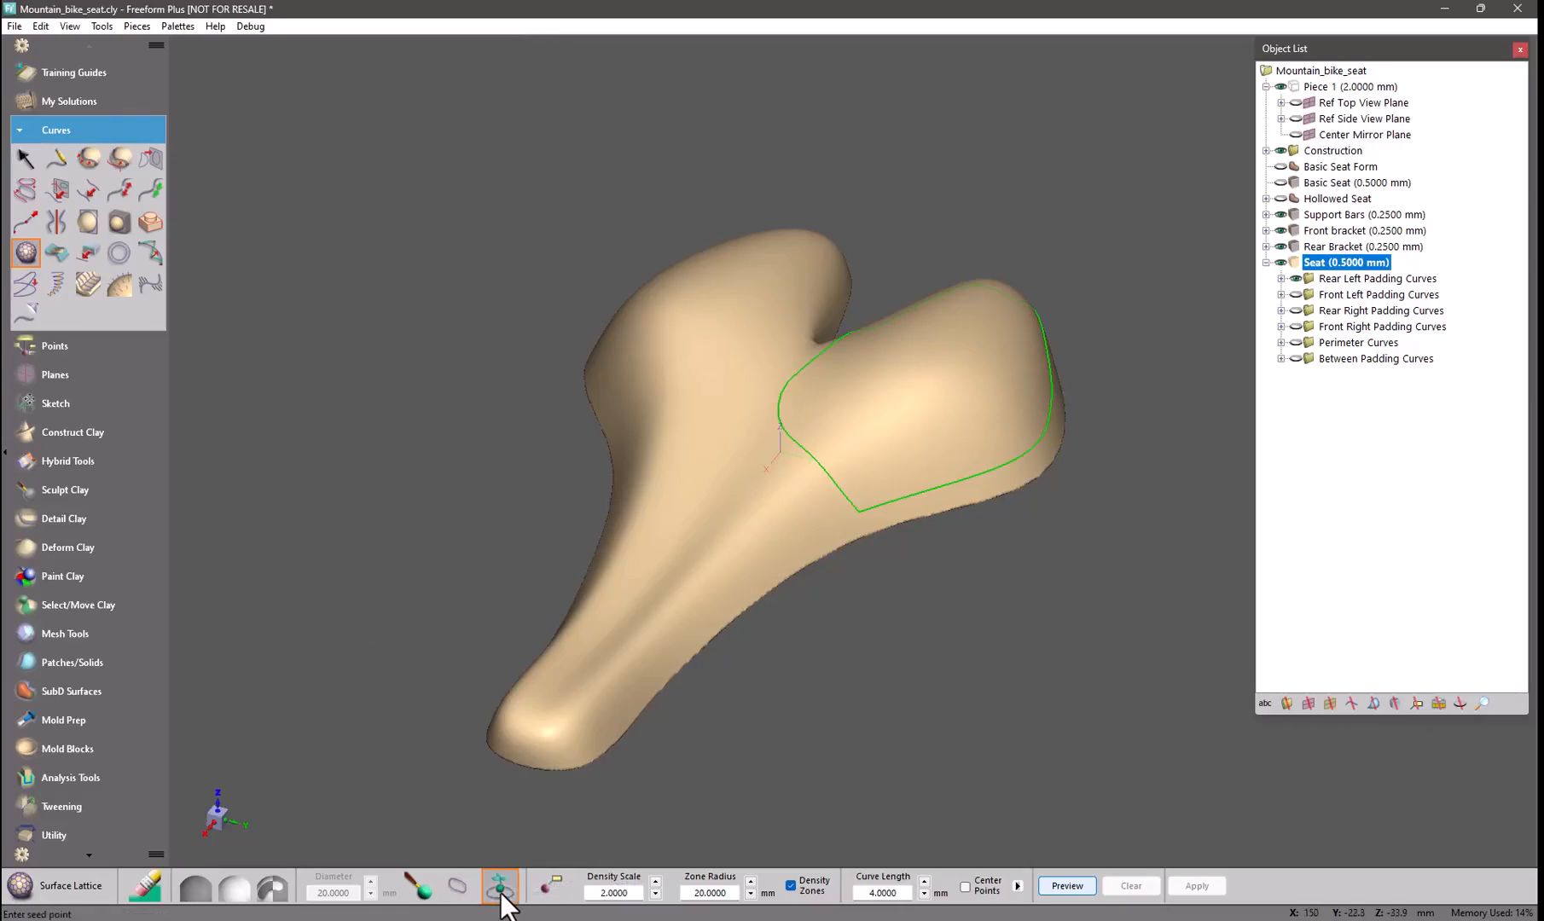
left_click(939, 353)
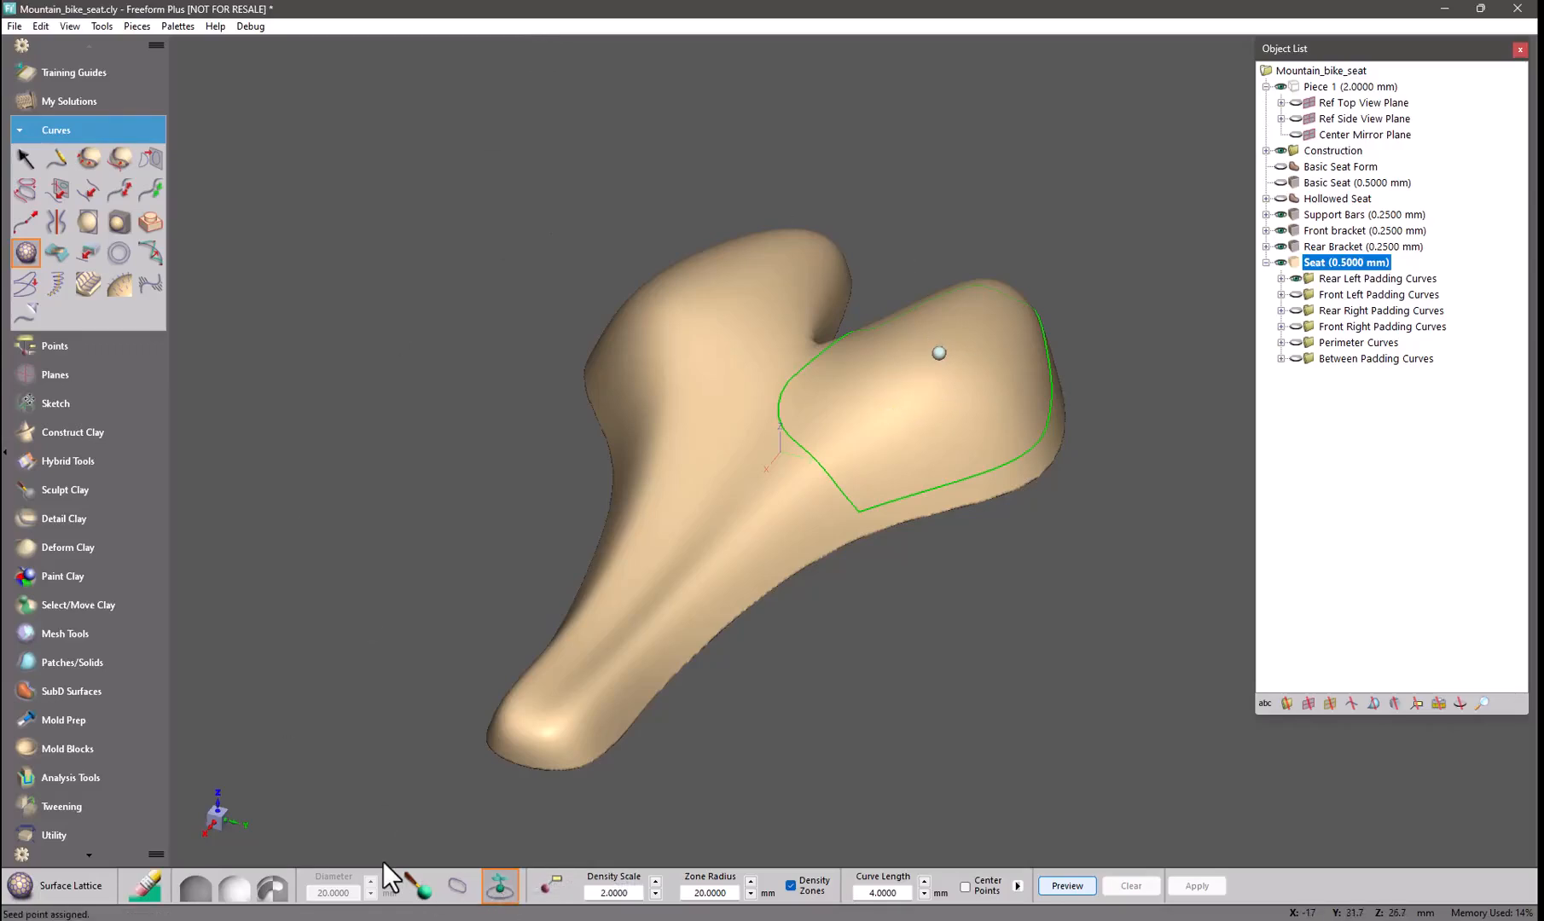
left_click(458, 885)
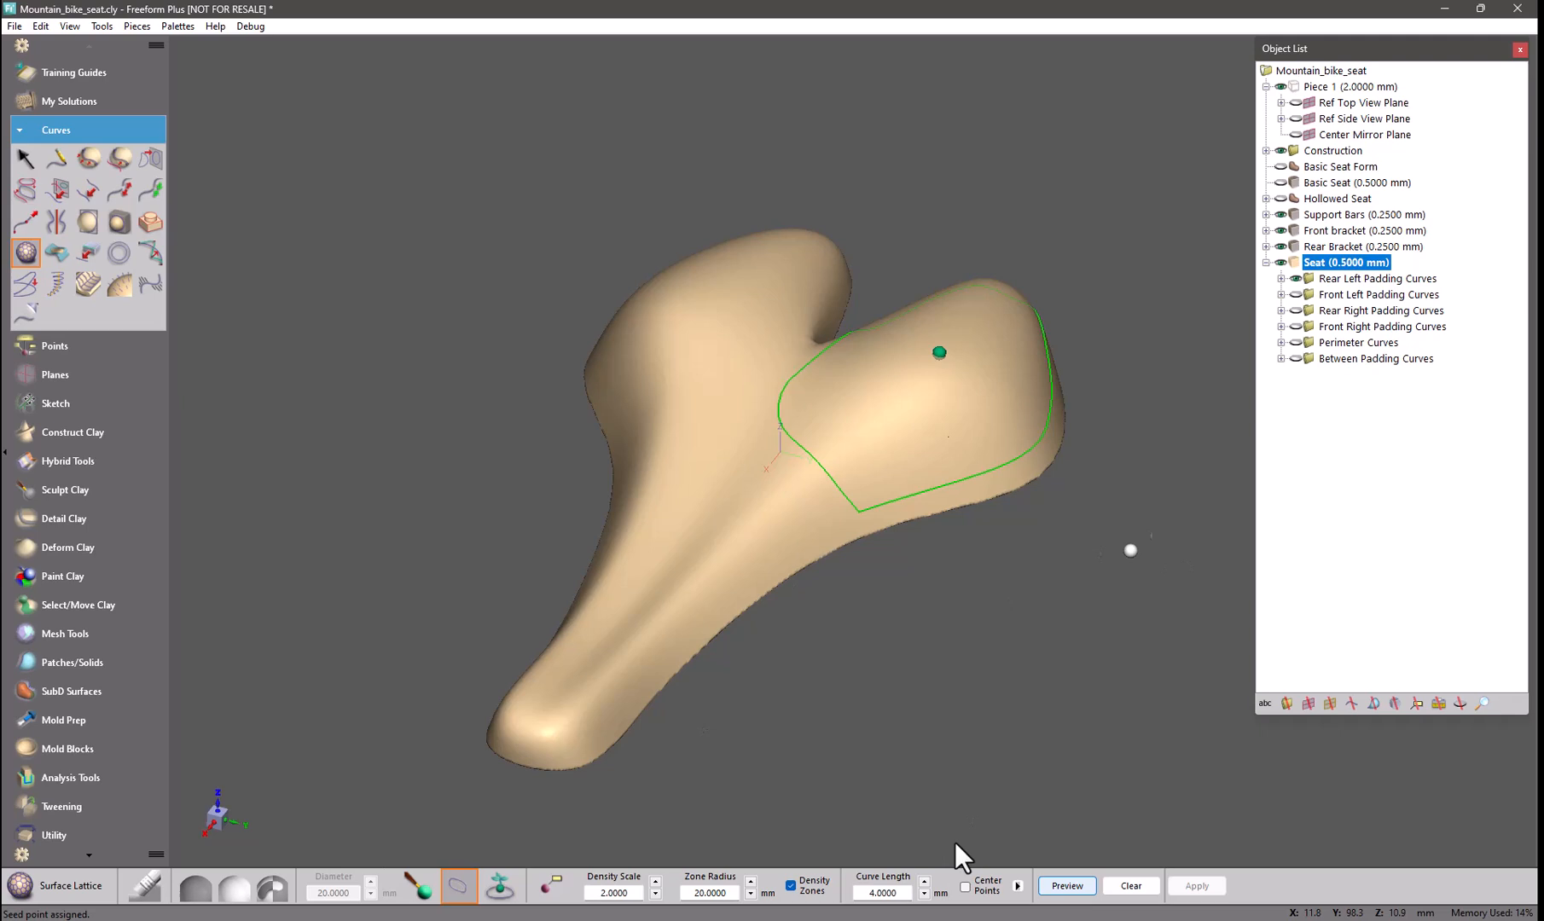
mouse_move(917, 903)
type("3")
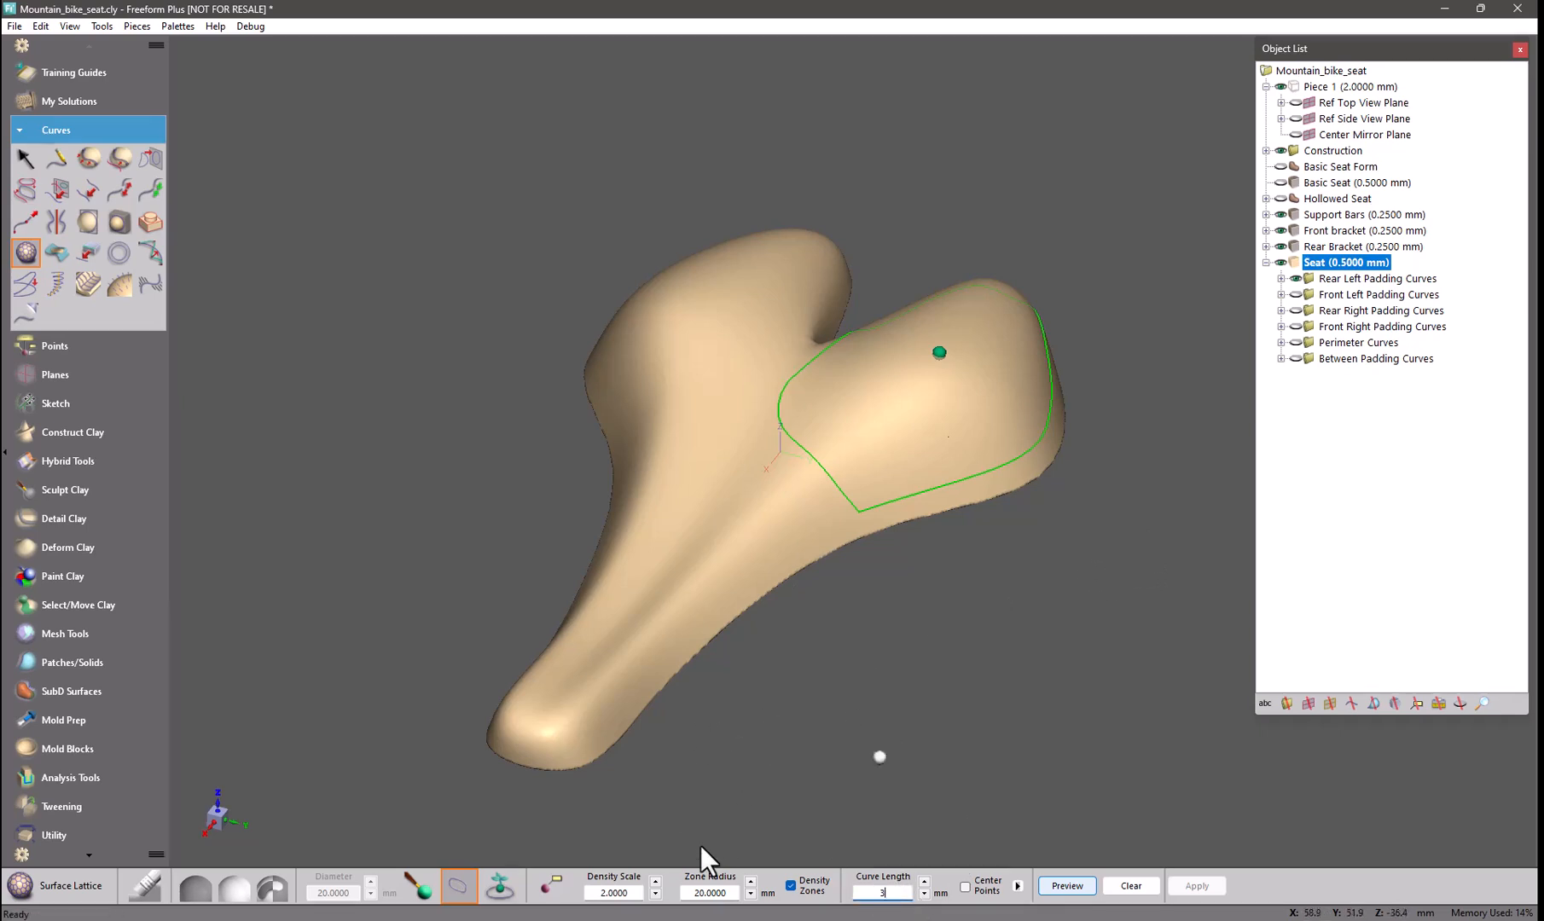
left_click(1066, 885)
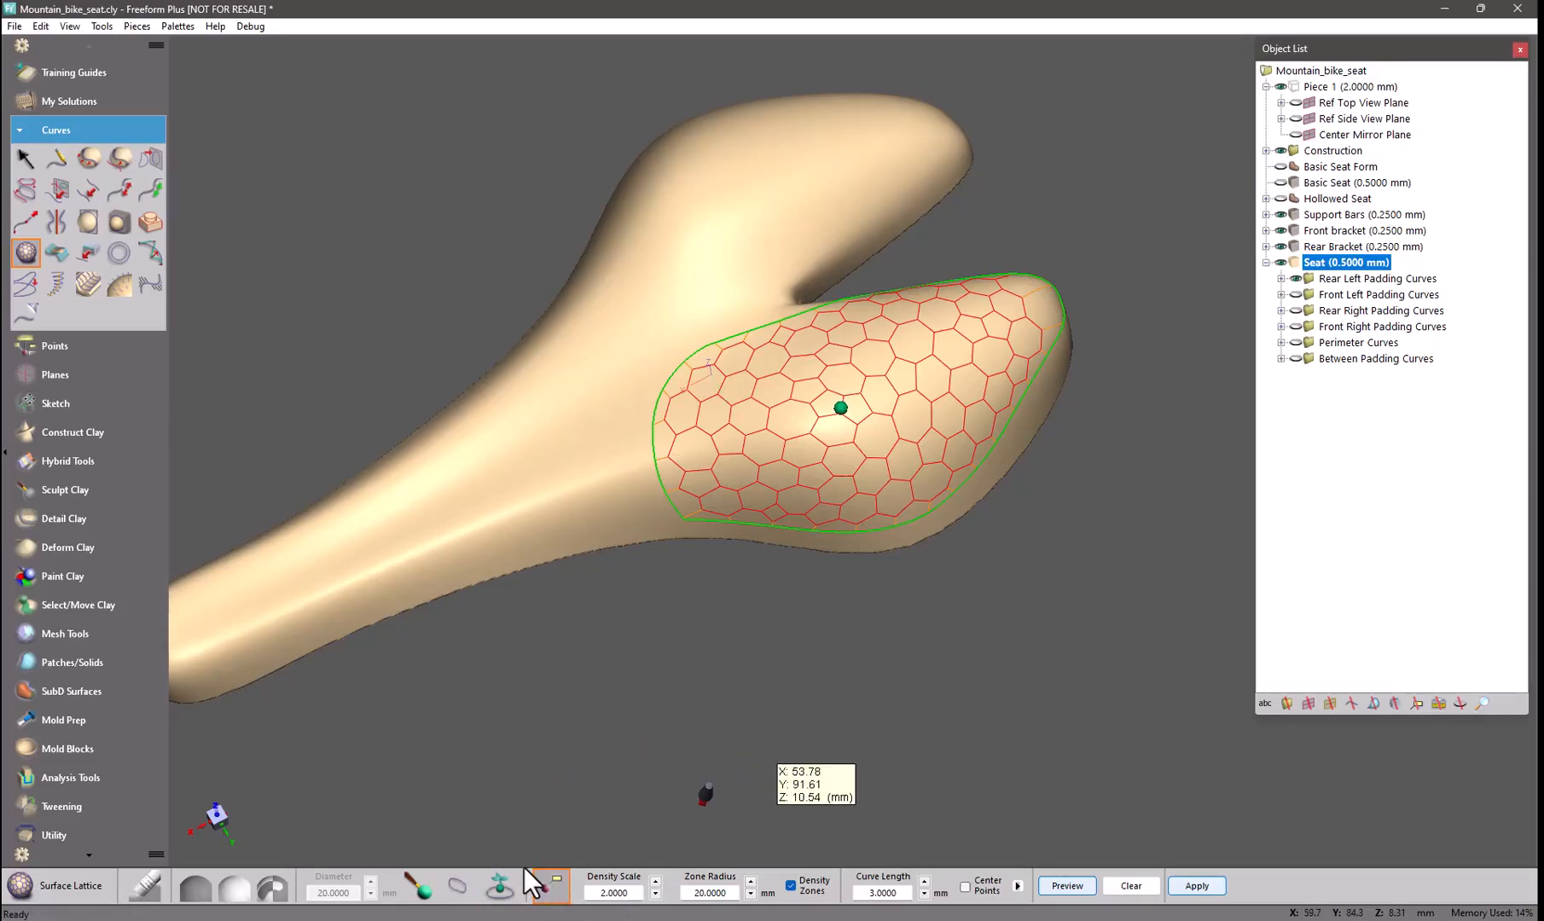
mouse_move(709, 893)
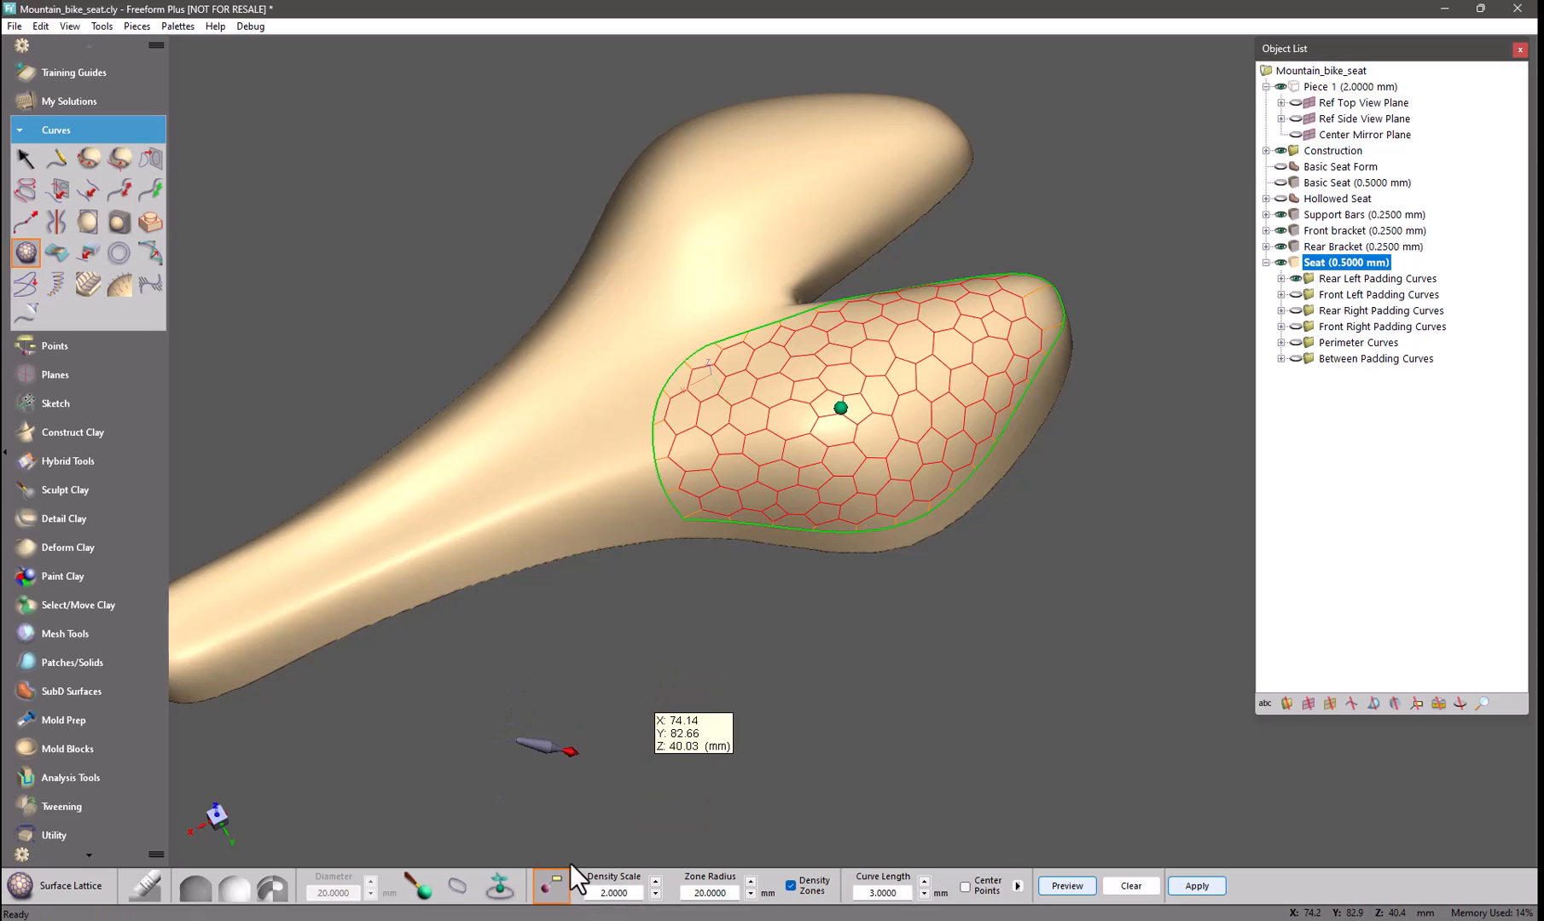
mouse_move(463, 364)
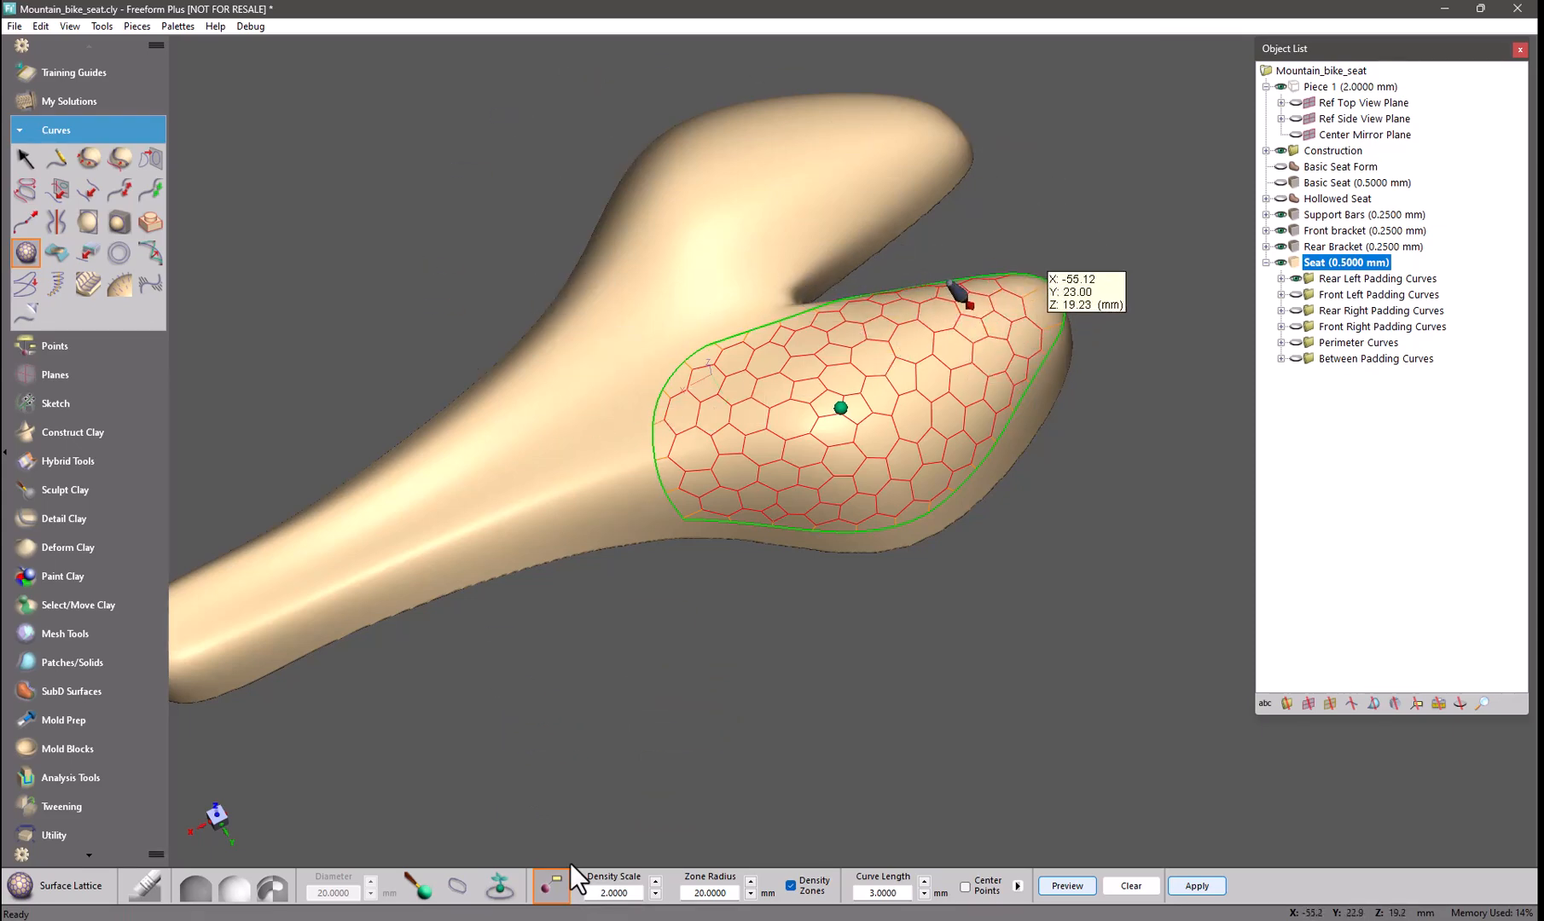
- Add a density zone point near the rear tip and apply the final lattice curves
left_click(1194, 886)
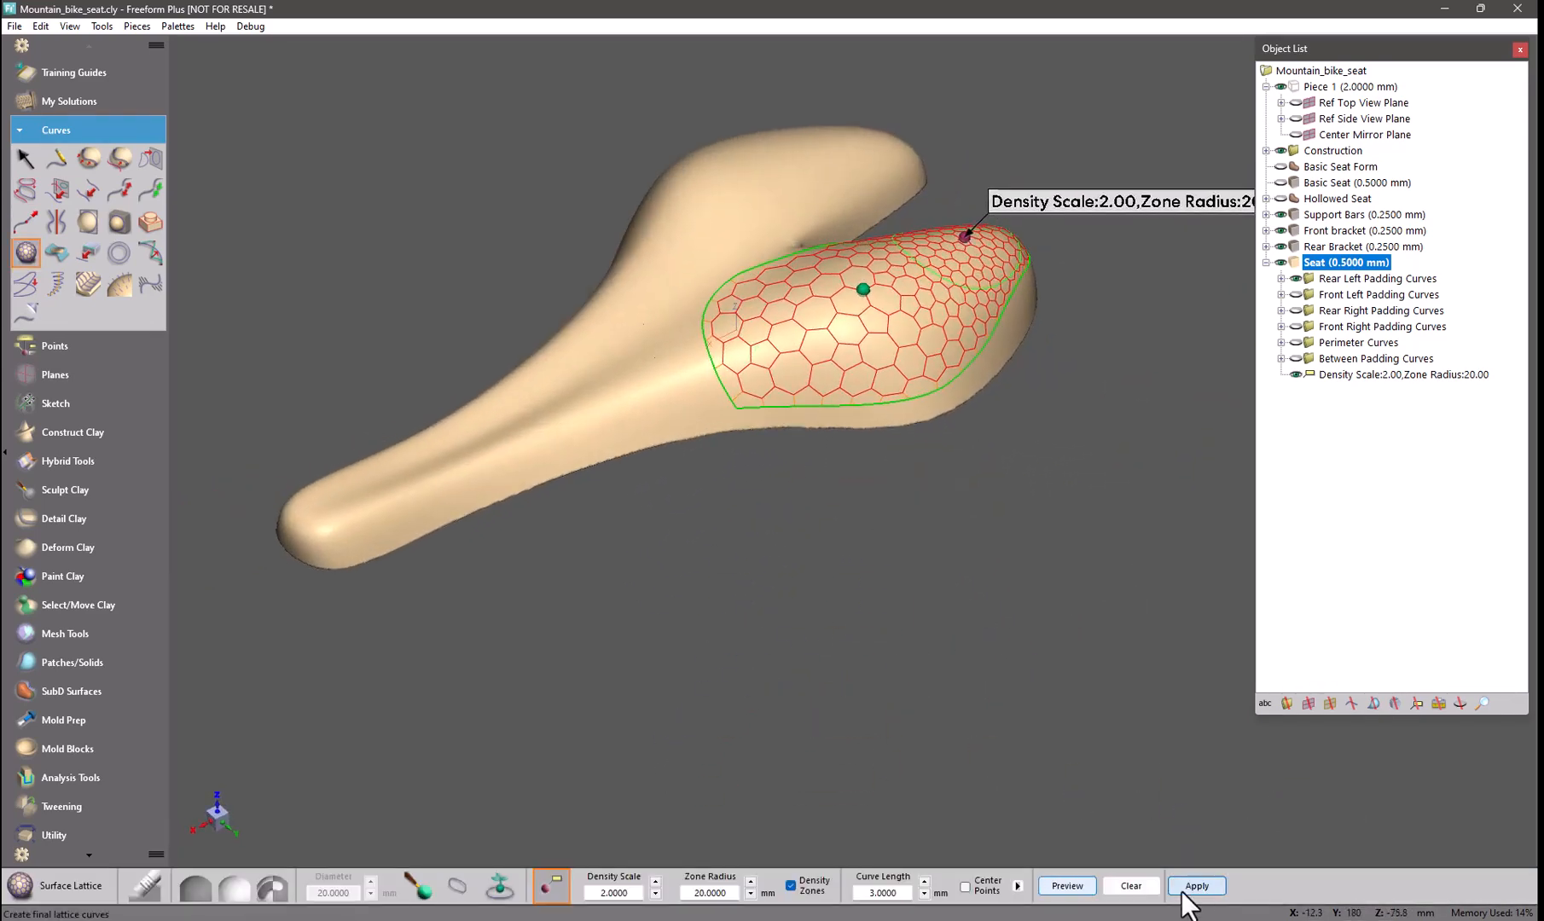
left_click(1195, 885)
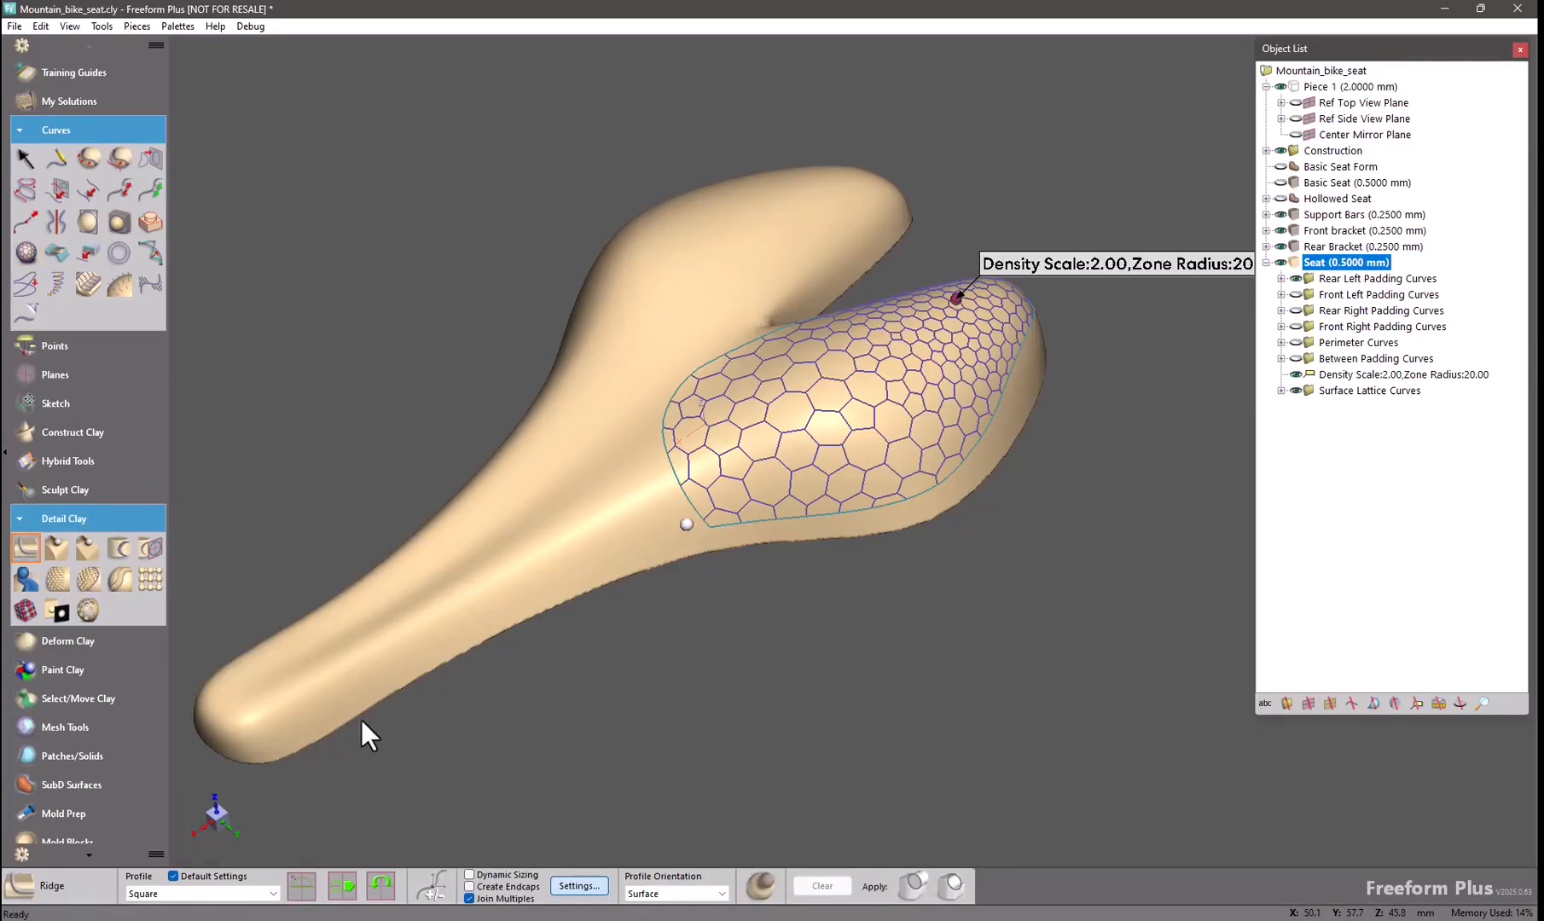
- Select the Surface Lattice Curves and build a square-profile ridge as a new piece
left_click(25, 159)
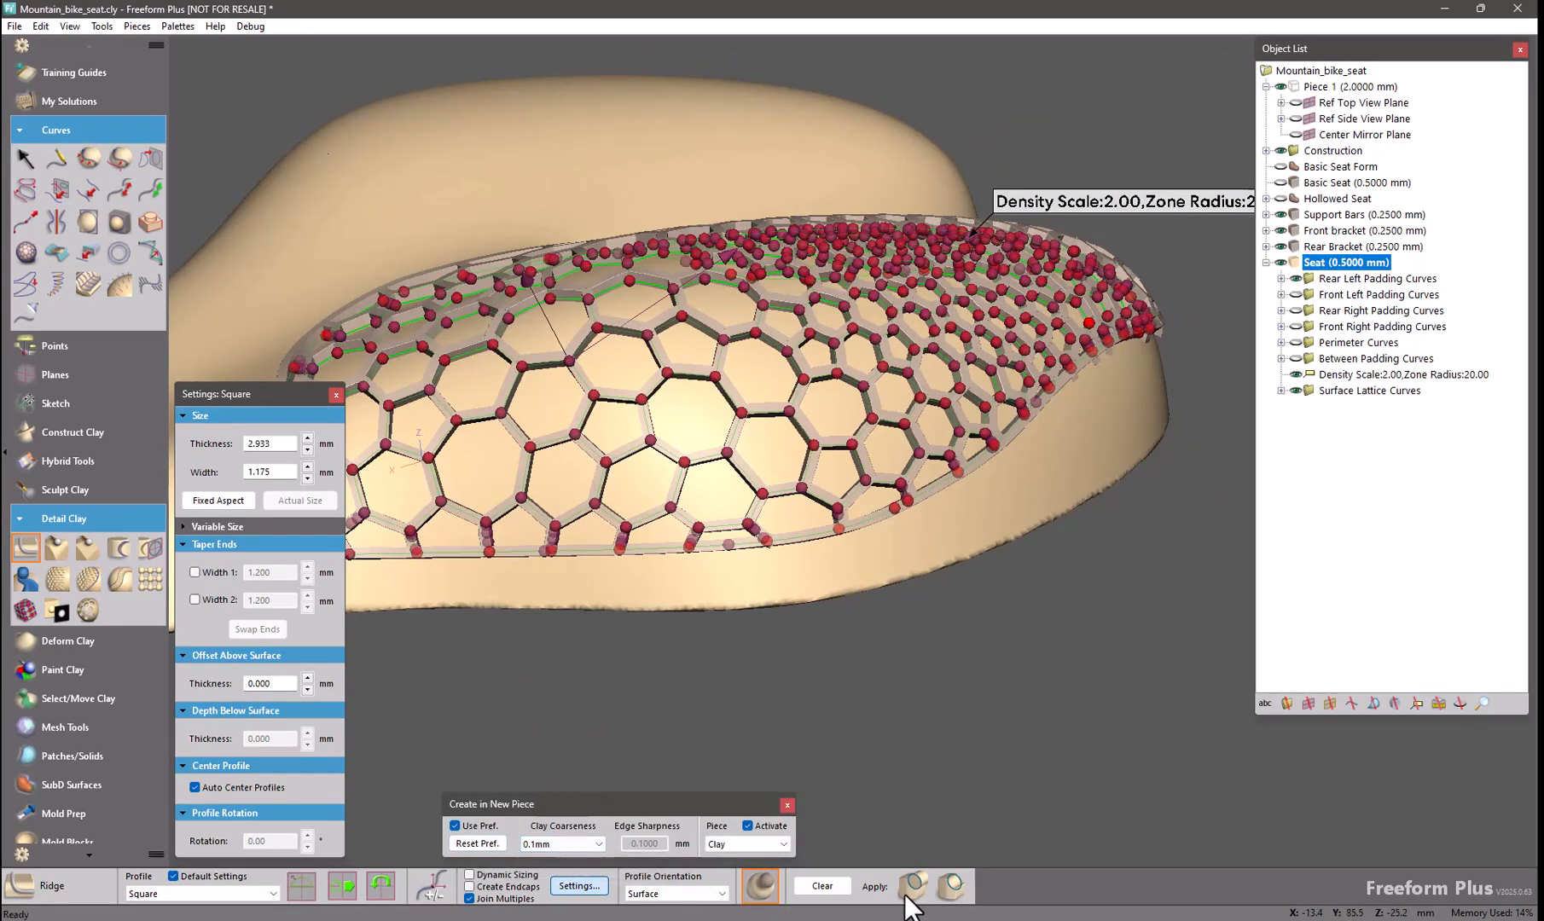
left_click(870, 885)
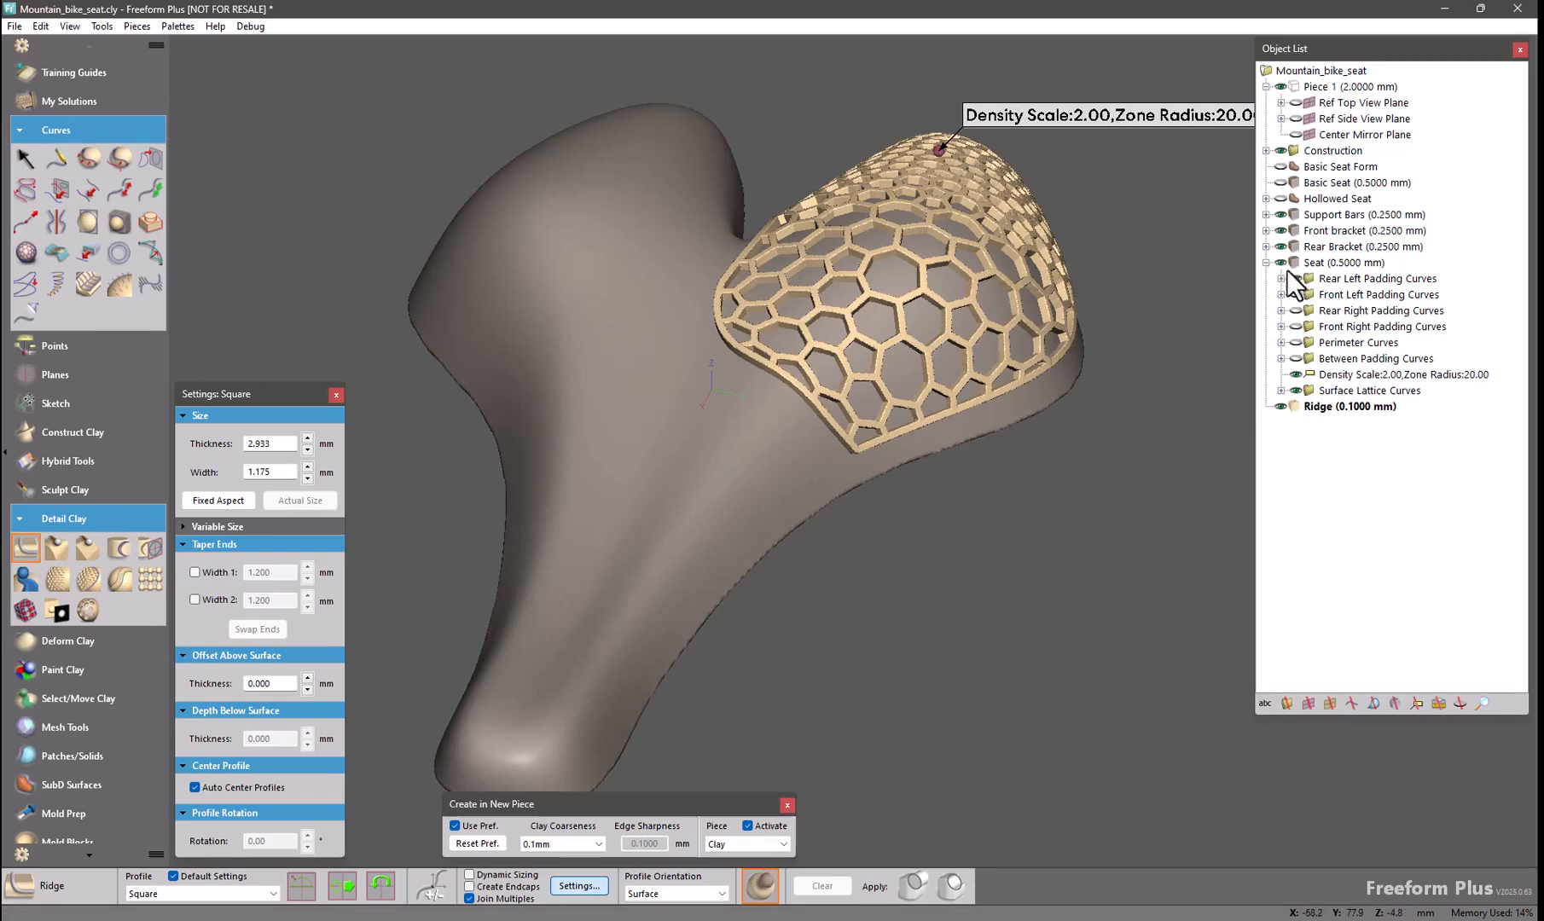
left_click(1346, 262)
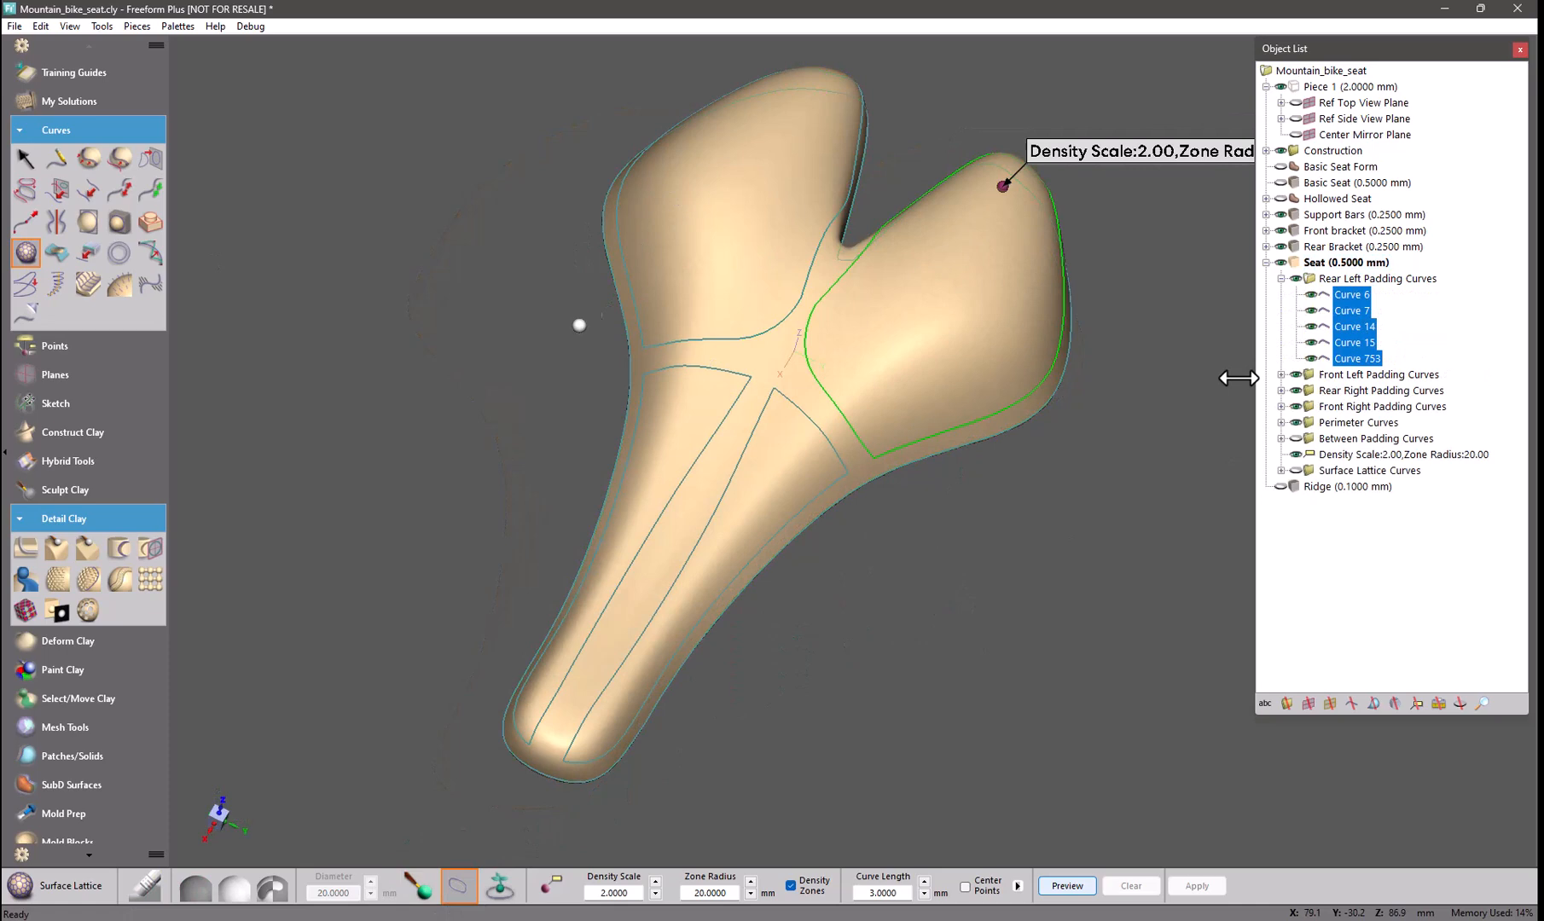
mouse_move(862, 335)
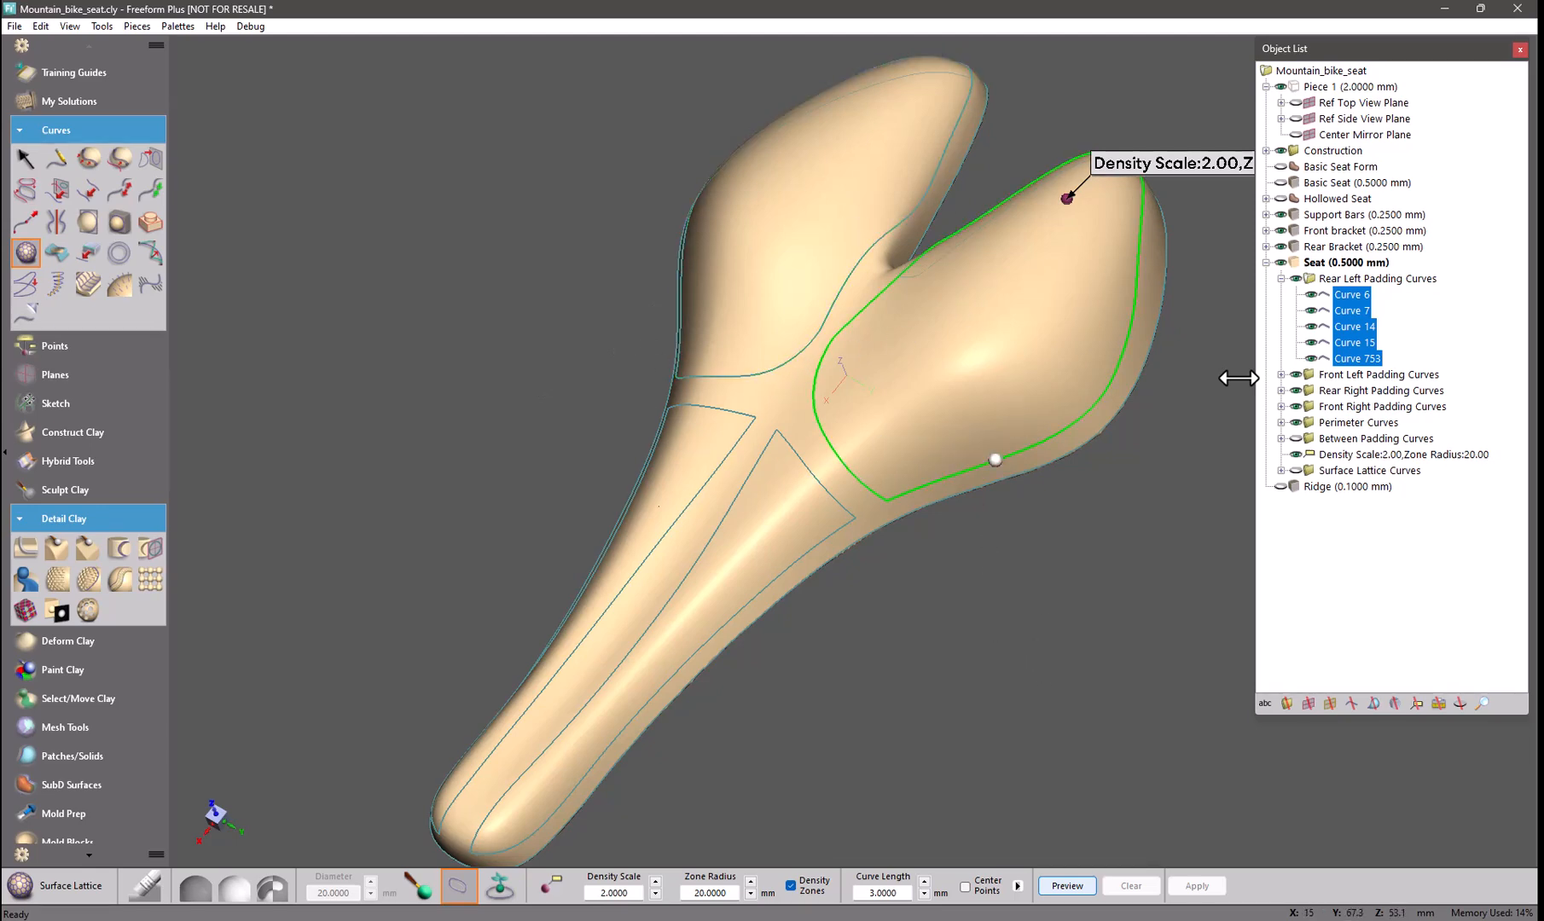
- Orbit the seat and preview a Voronoi lattice in the bands between padding regions
left_click_drag(996, 459, 796, 302)
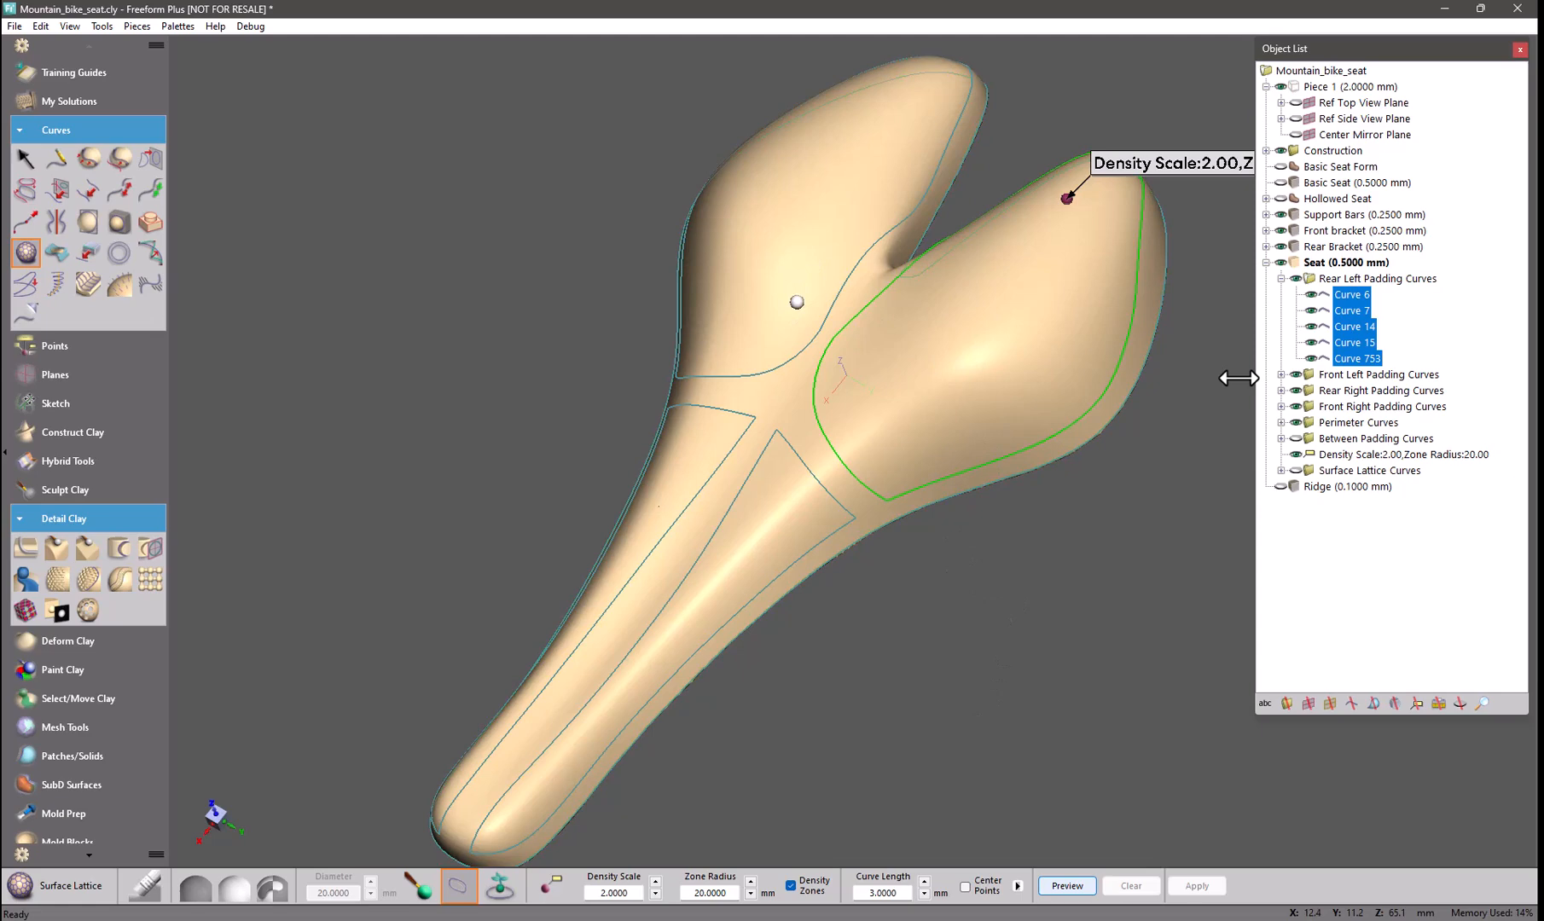
left_click_drag(798, 302, 780, 411)
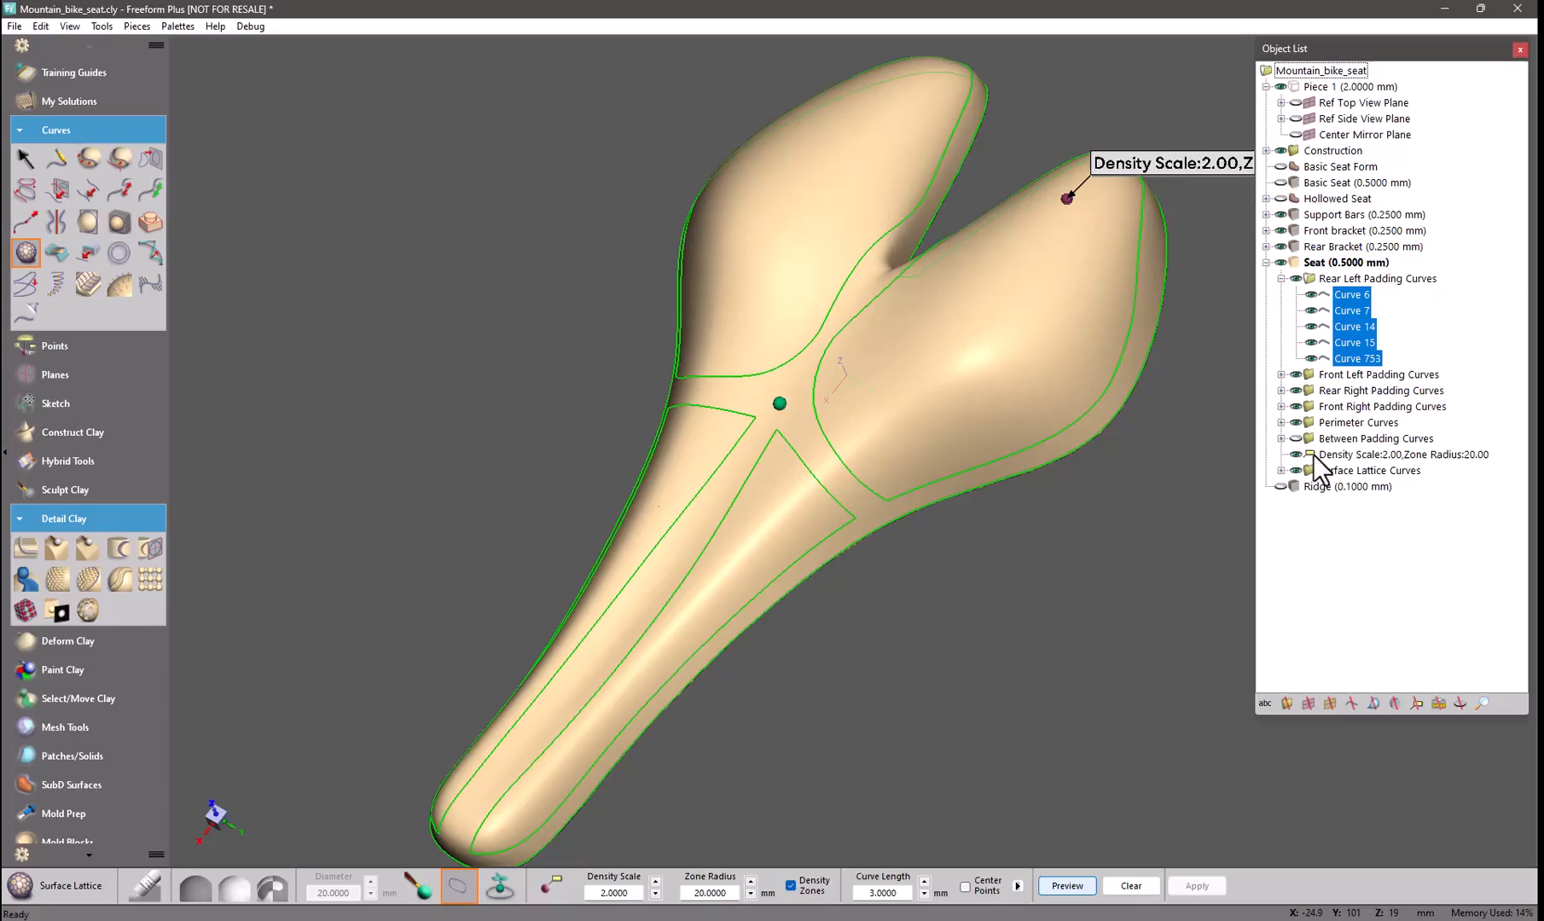
left_click(1065, 893)
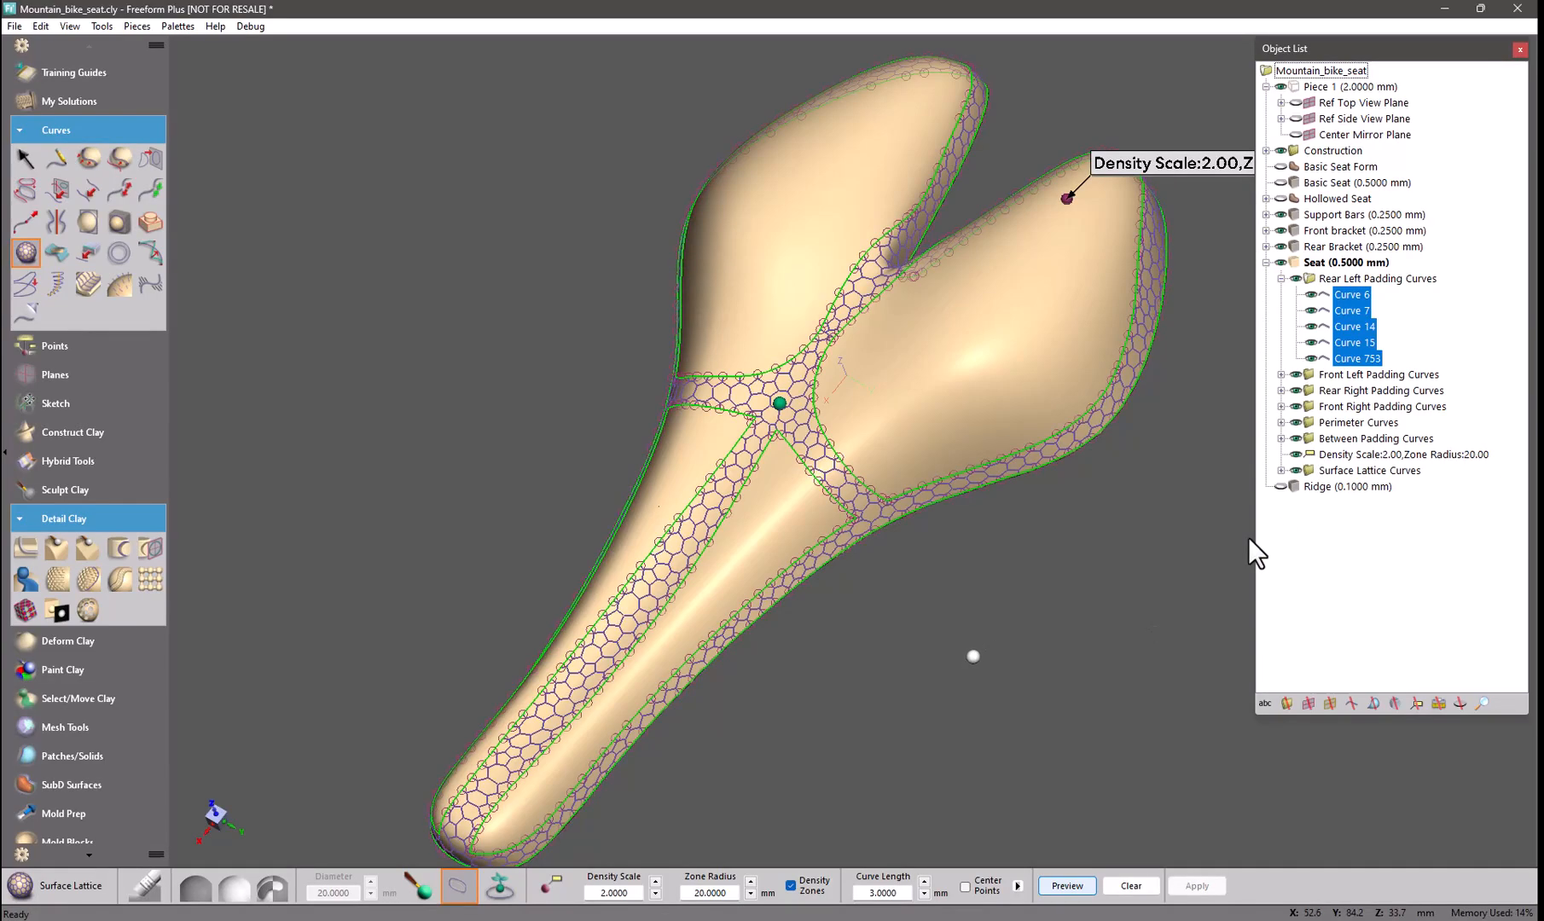